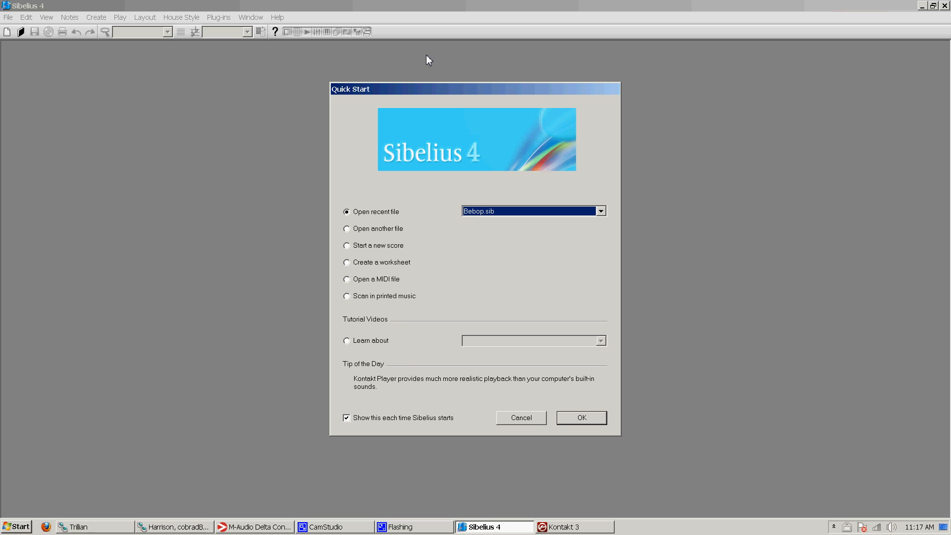
mouse_move(421, 58)
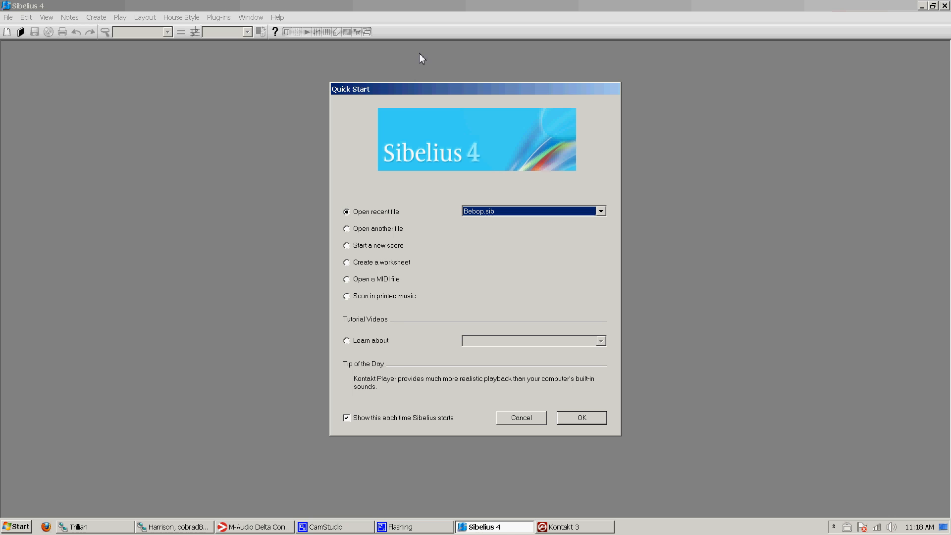
mouse_move(404, 253)
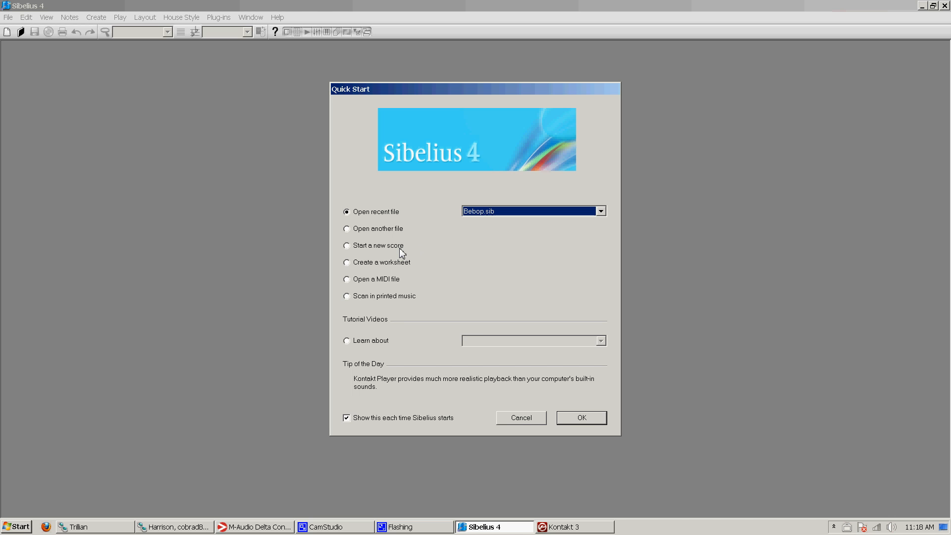
Create a blank score and add a single Violin from the Strings instruments.
click(347, 245)
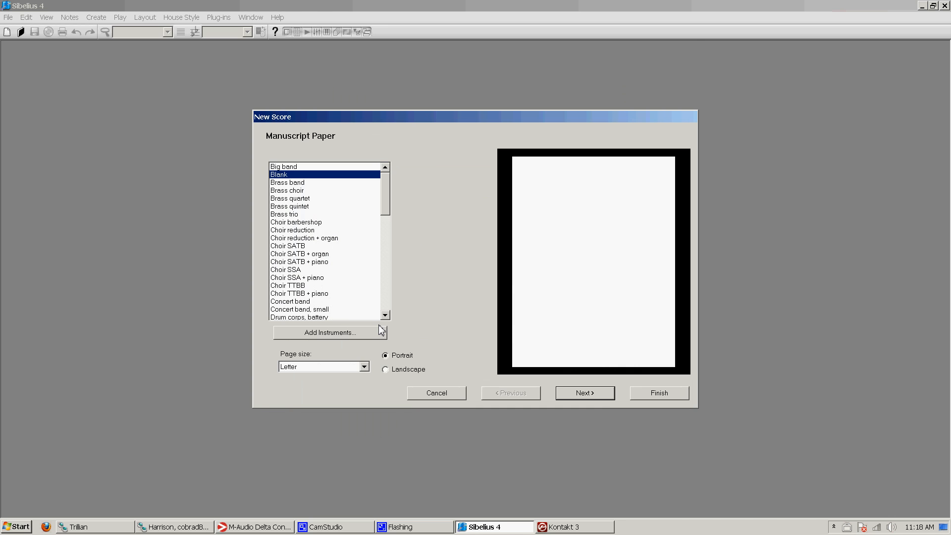
click(329, 332)
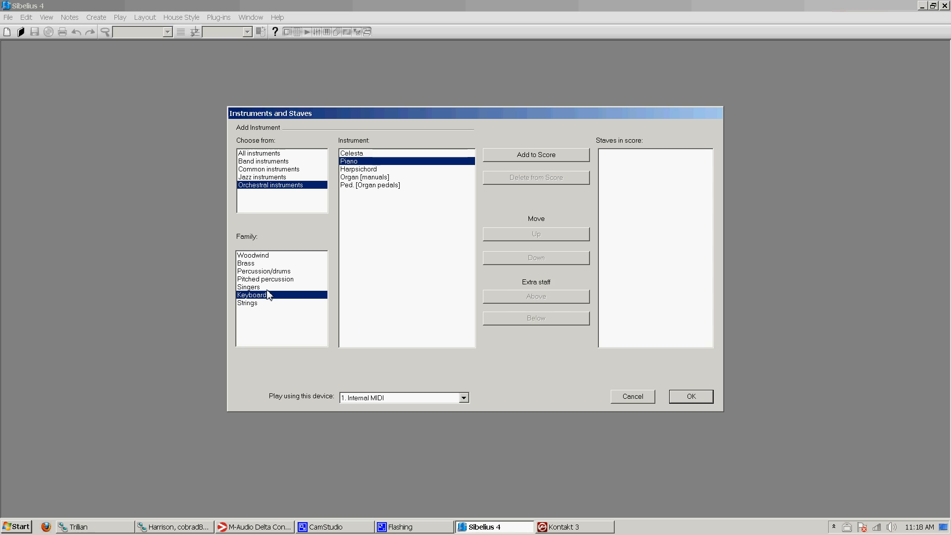
click(247, 302)
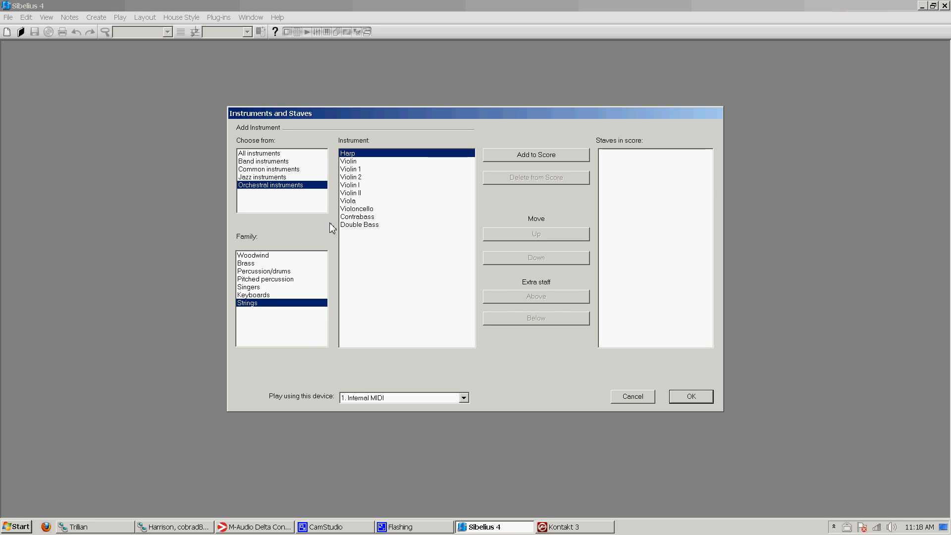
click(536, 155)
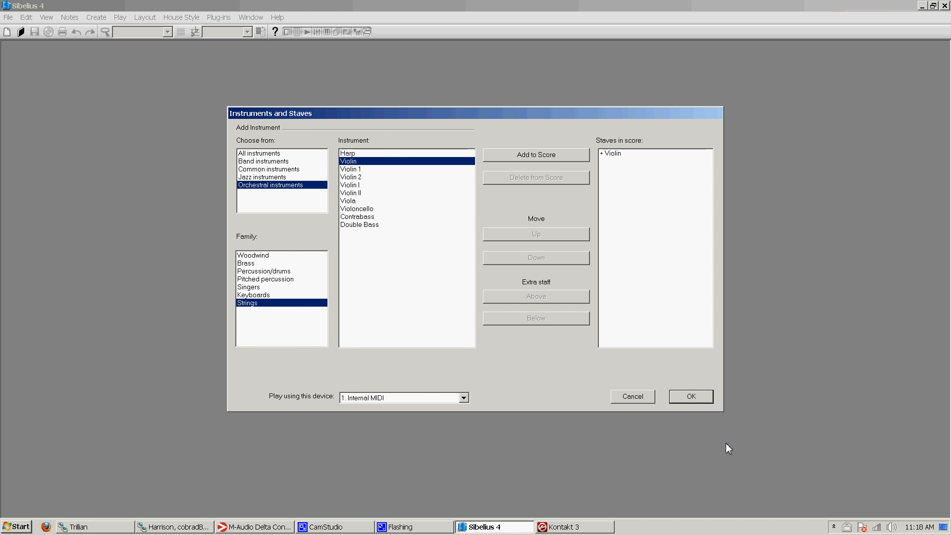
click(691, 396)
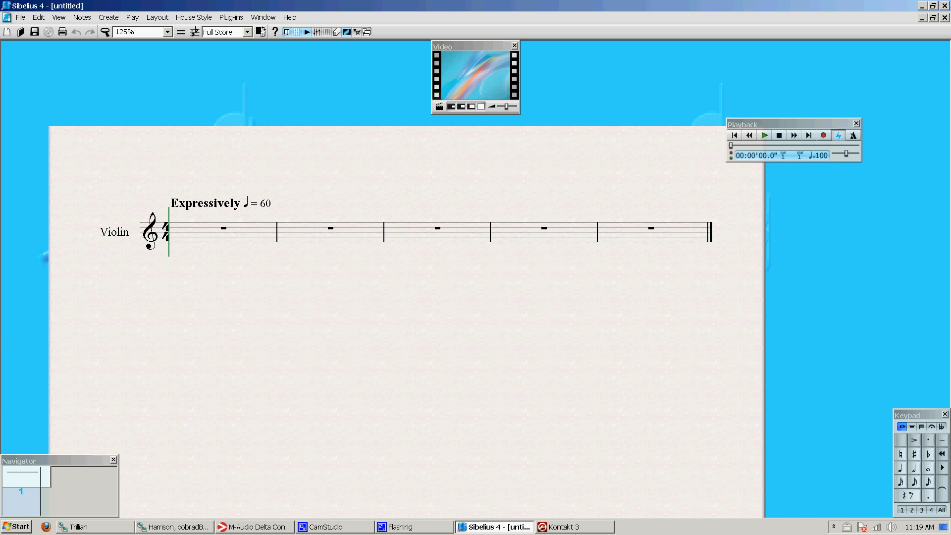
Bring Kontakt 3 forward, browse its Help menu, then open its MIDI input options.
click(568, 527)
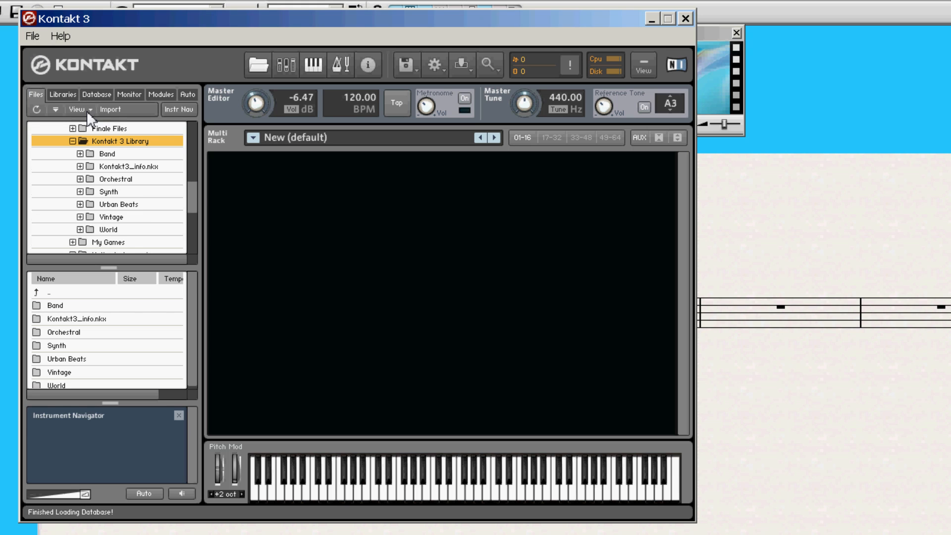
click(55, 37)
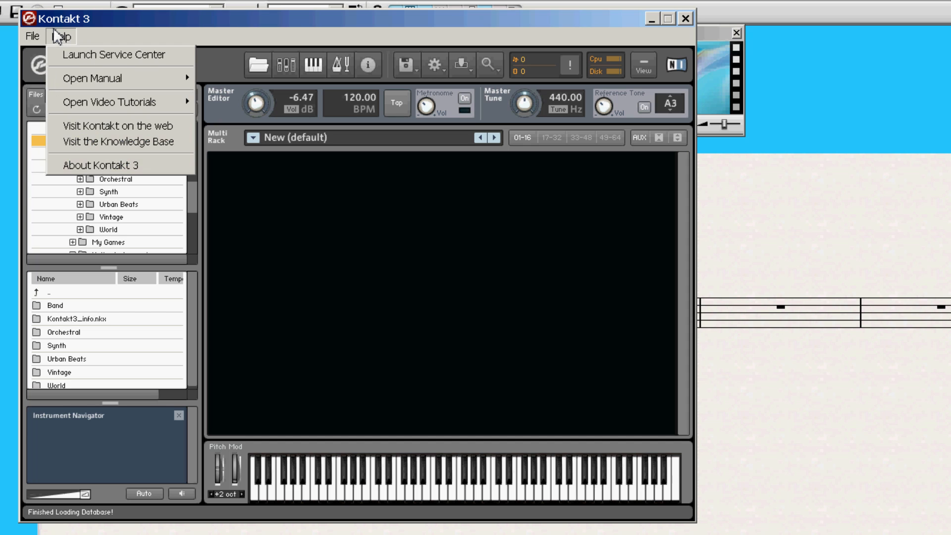
click(27, 36)
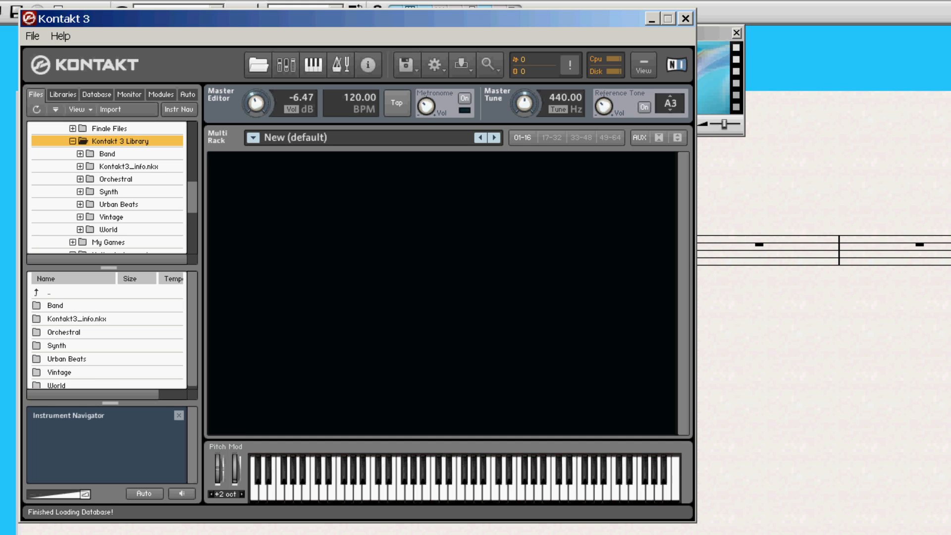
mouse_move(97, 32)
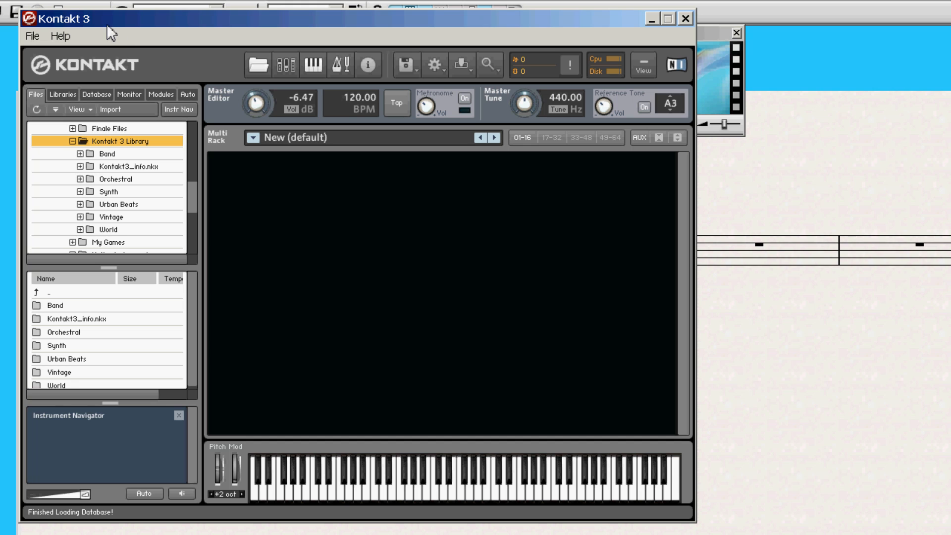
mouse_move(226, 100)
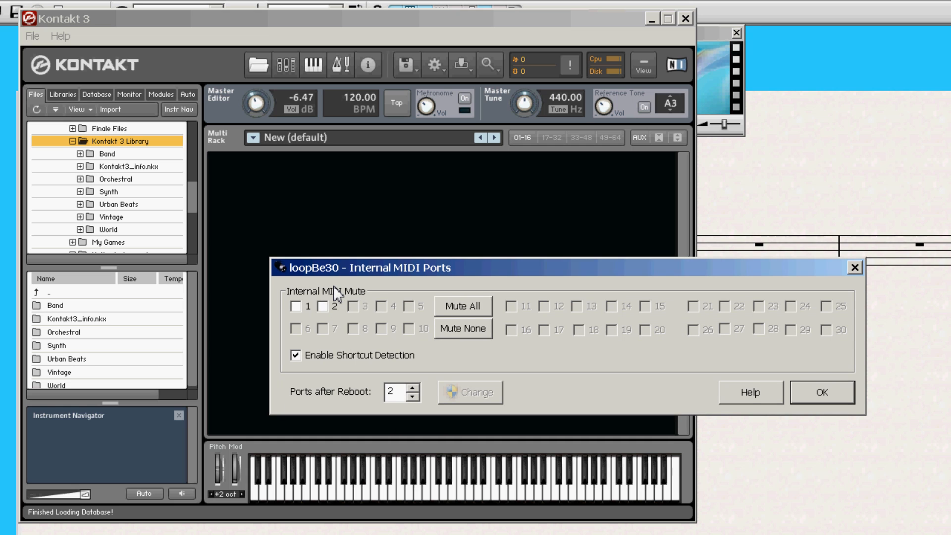
mouse_move(353, 121)
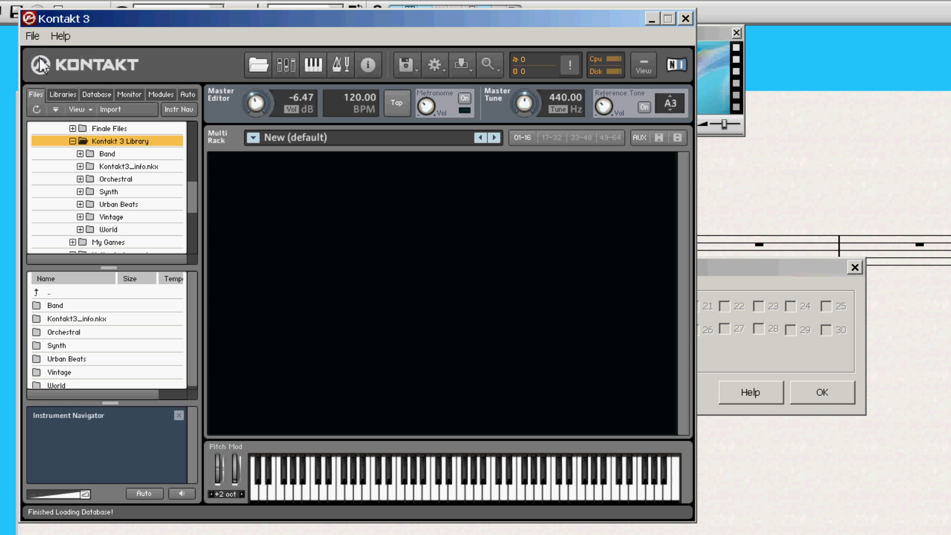
click(435, 64)
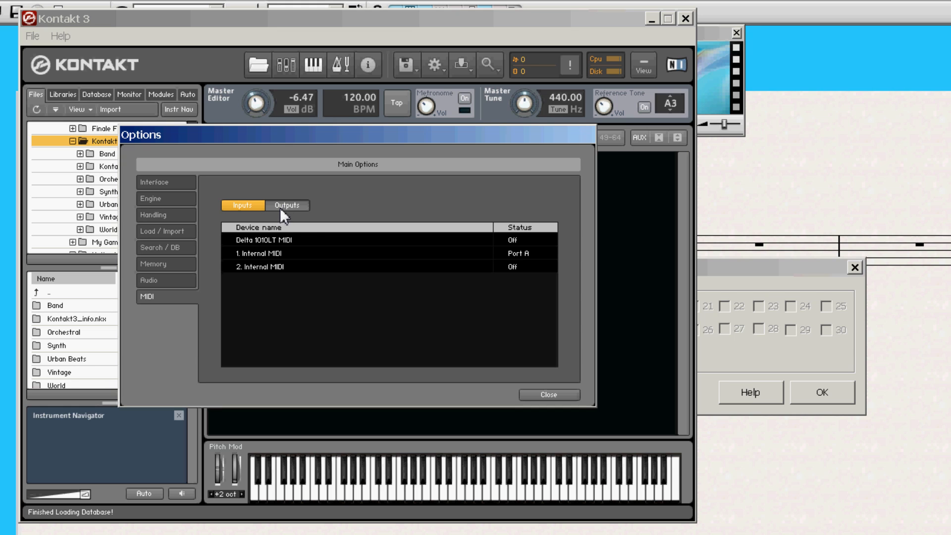
mouse_move(562, 412)
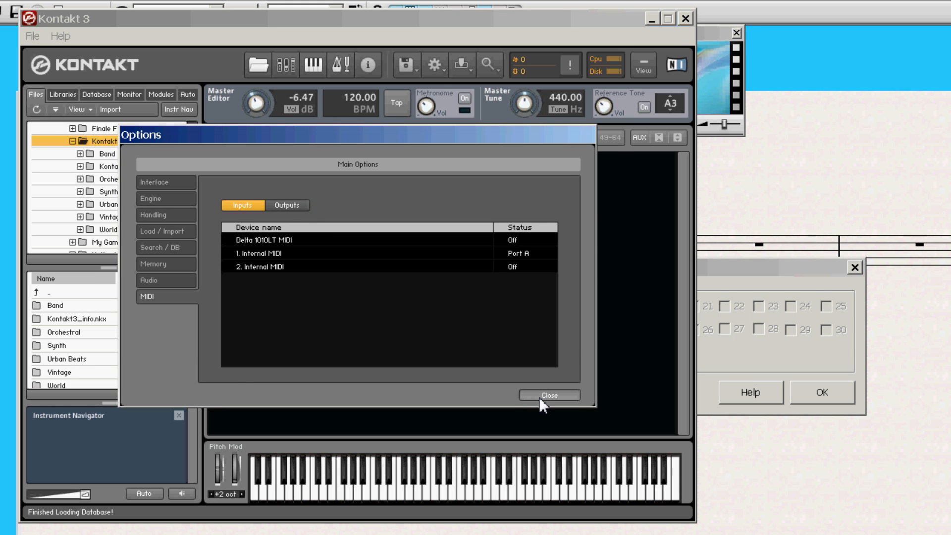
Close the MIDI options and load Violin ens 14 (sustain) from the VSL violin ensemble.
click(552, 395)
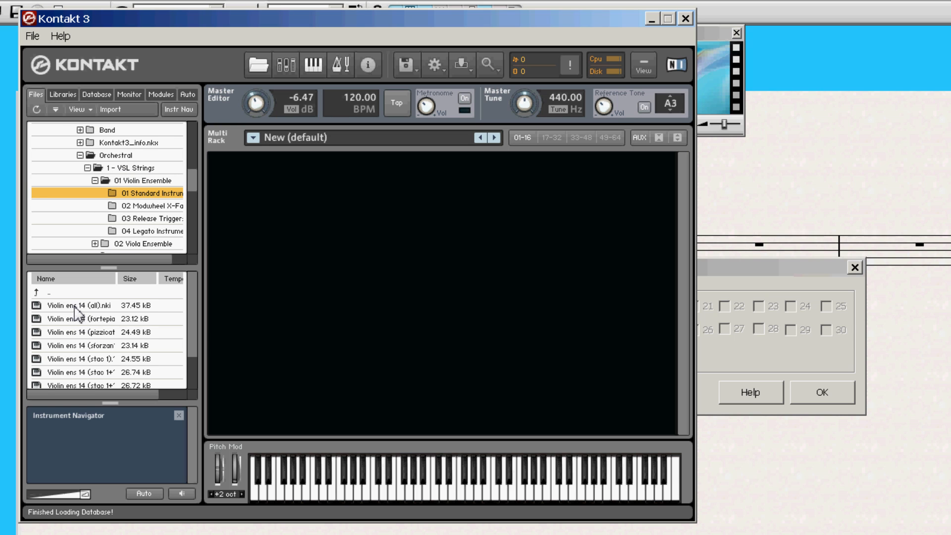
scroll(down, 3)
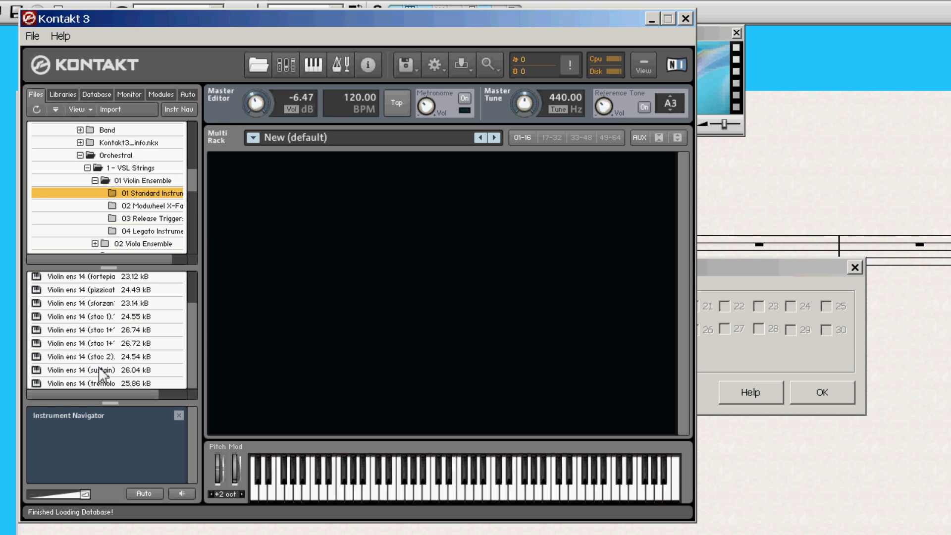
double_click(85, 371)
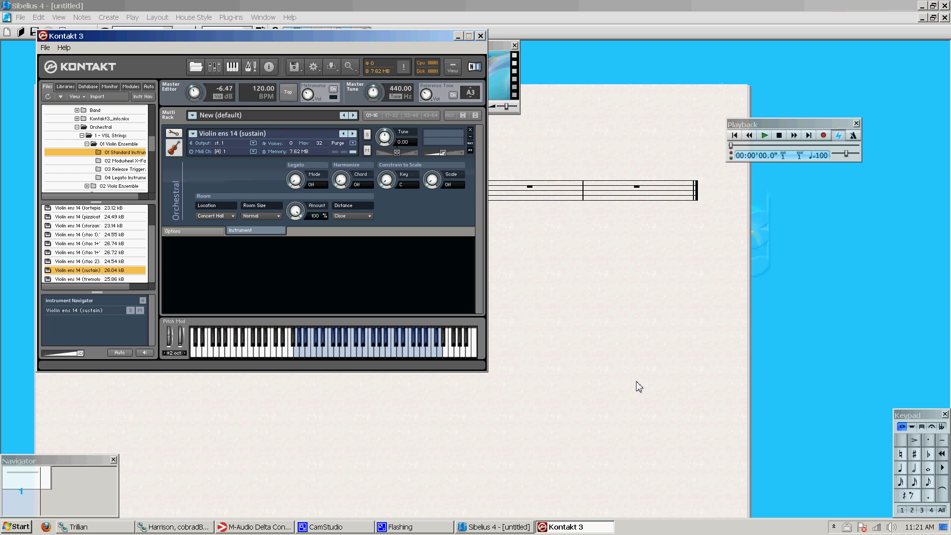
click(333, 348)
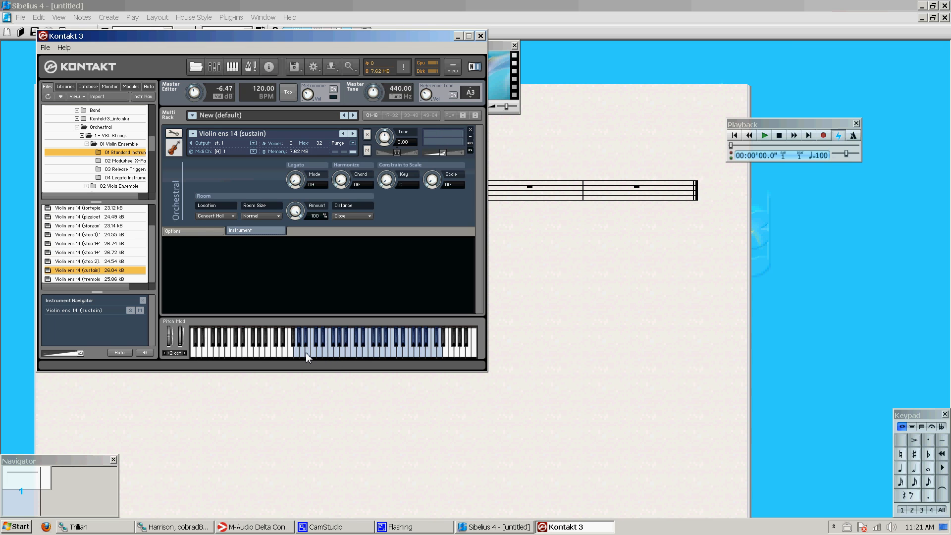
mouse_move(315, 361)
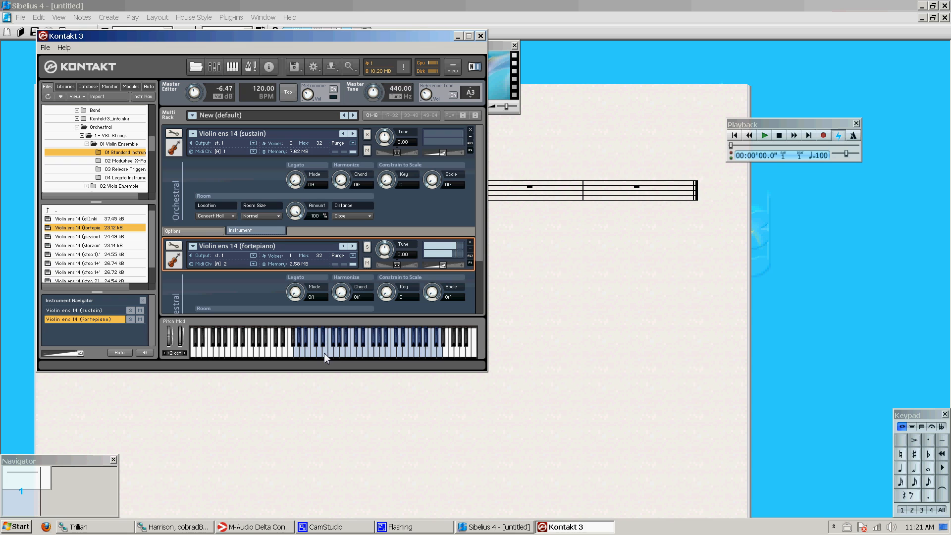
double_click(74, 237)
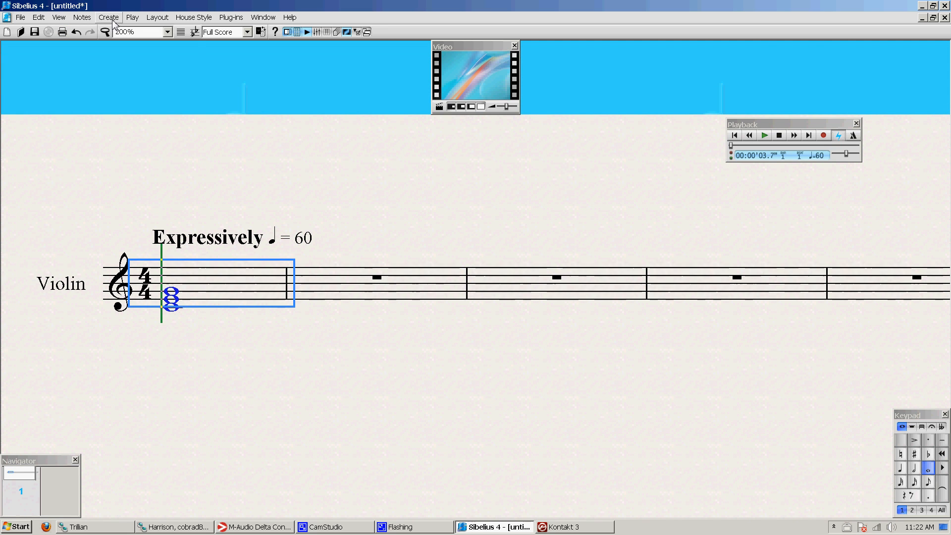
Give the violin chord a constant live playback velocity of 127 via Transform Live Playback.
click(131, 17)
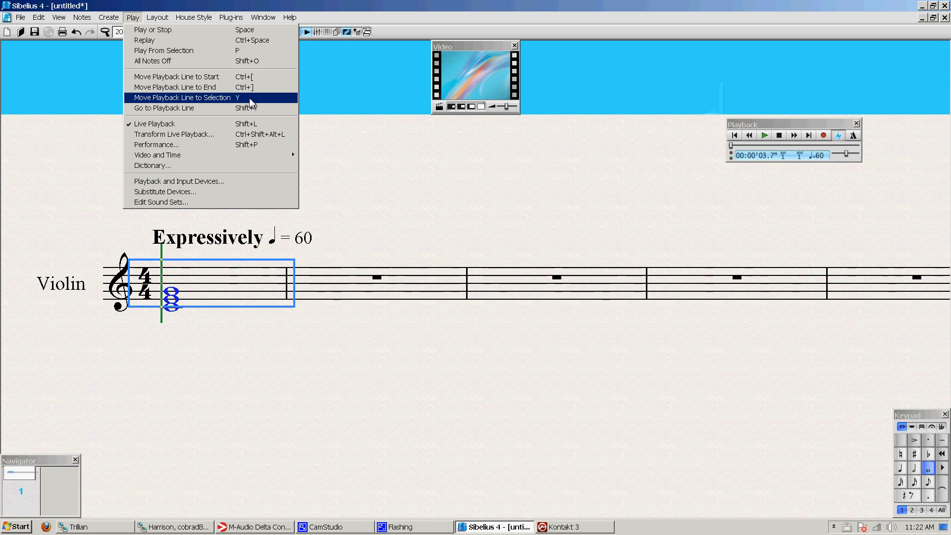
click(174, 134)
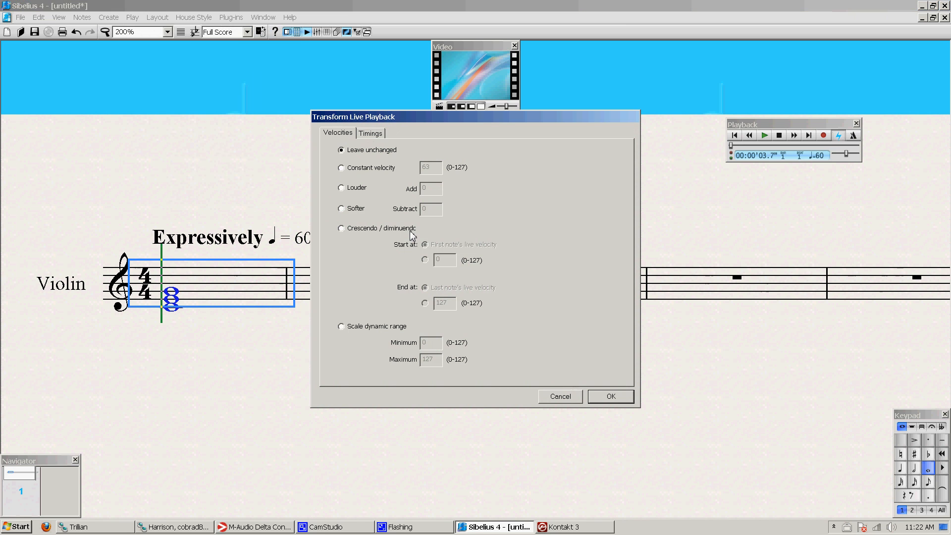
click(341, 167)
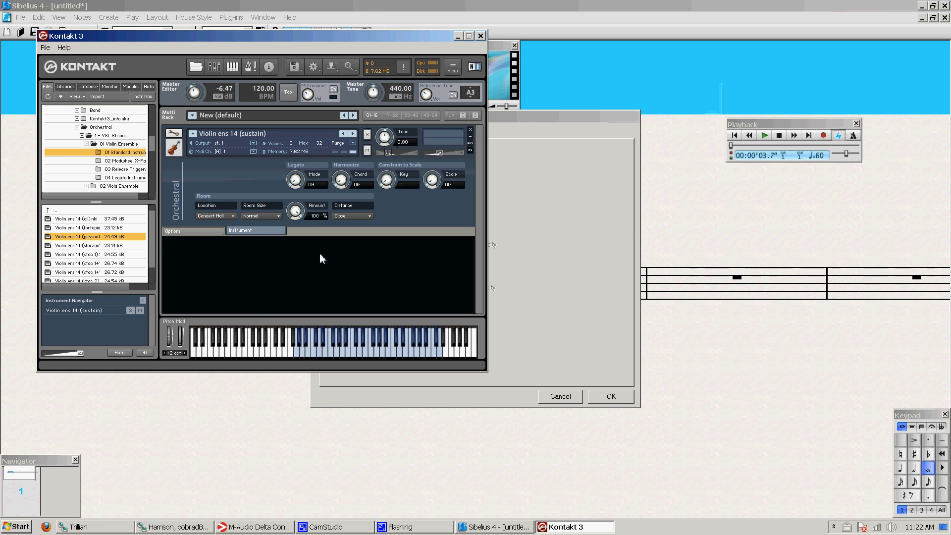
mouse_move(317, 265)
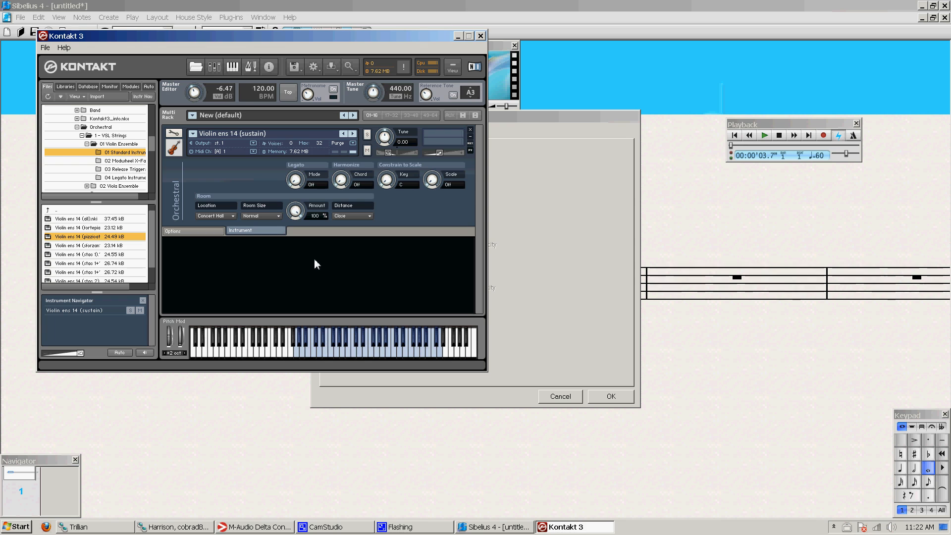
mouse_move(405, 371)
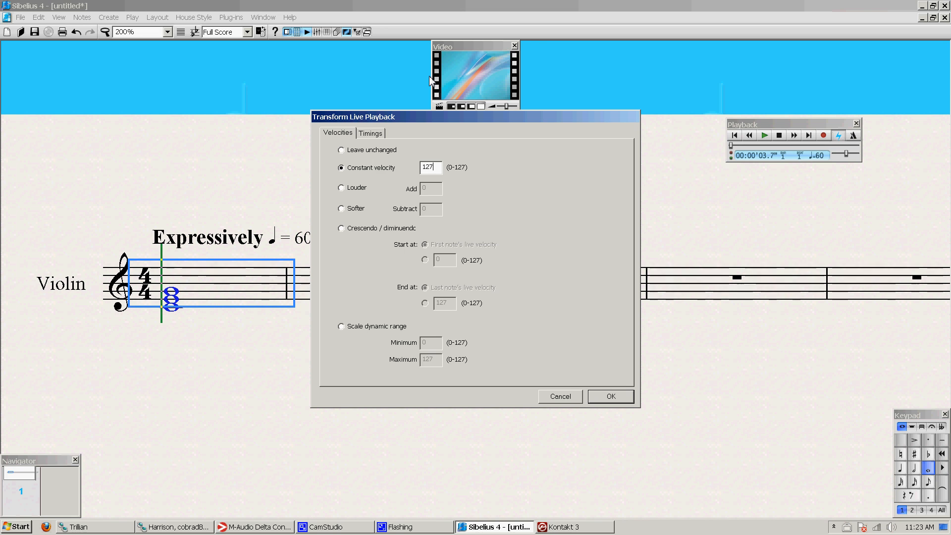
click(611, 396)
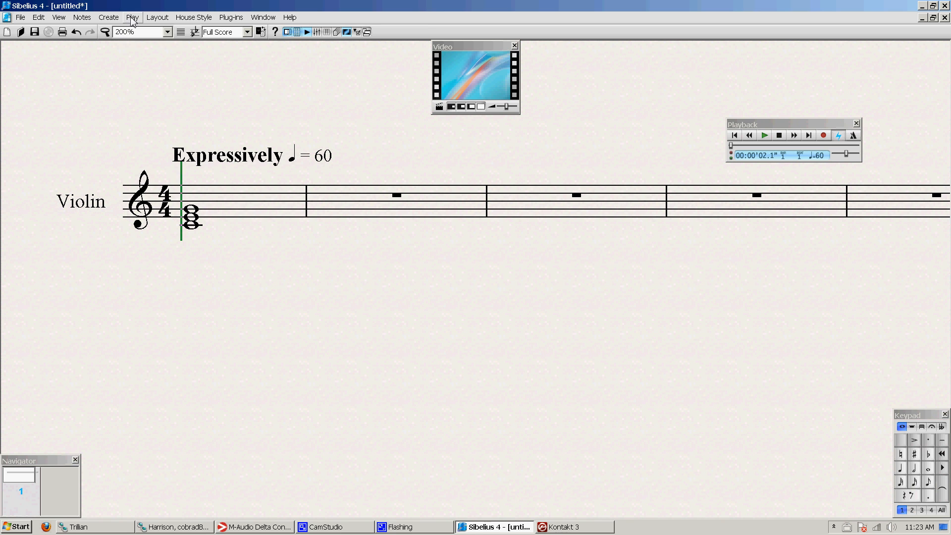
Turn on Live Playback Velocities and apply the Play menu operation to the whole score.
click(108, 17)
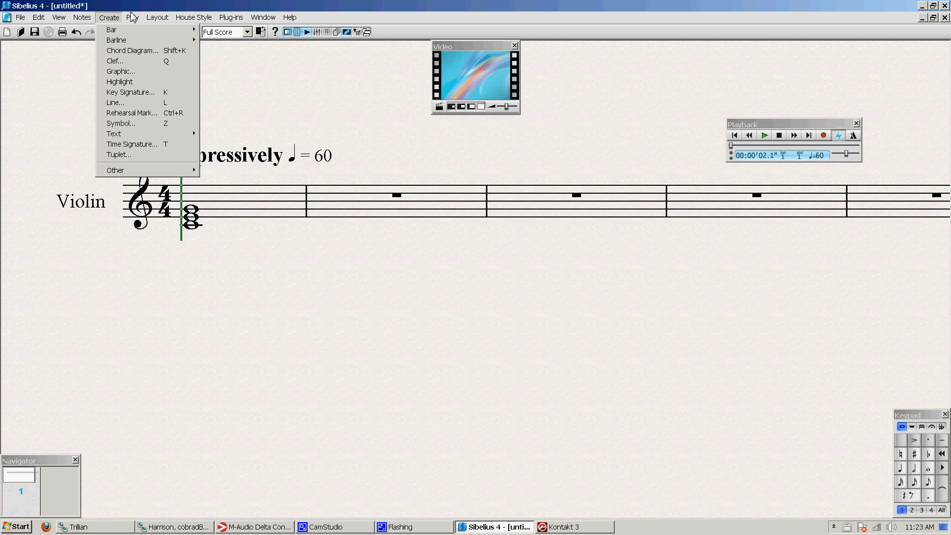
click(55, 17)
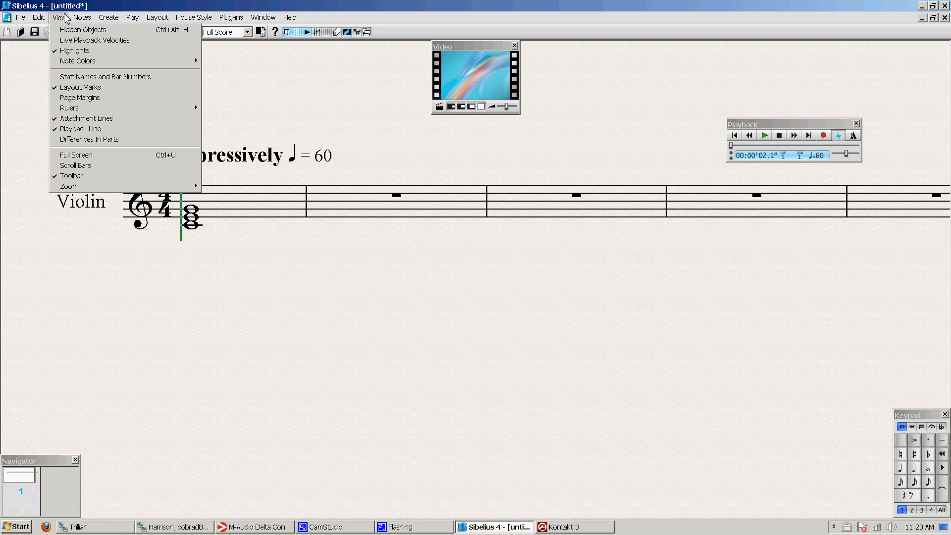
mouse_move(91, 40)
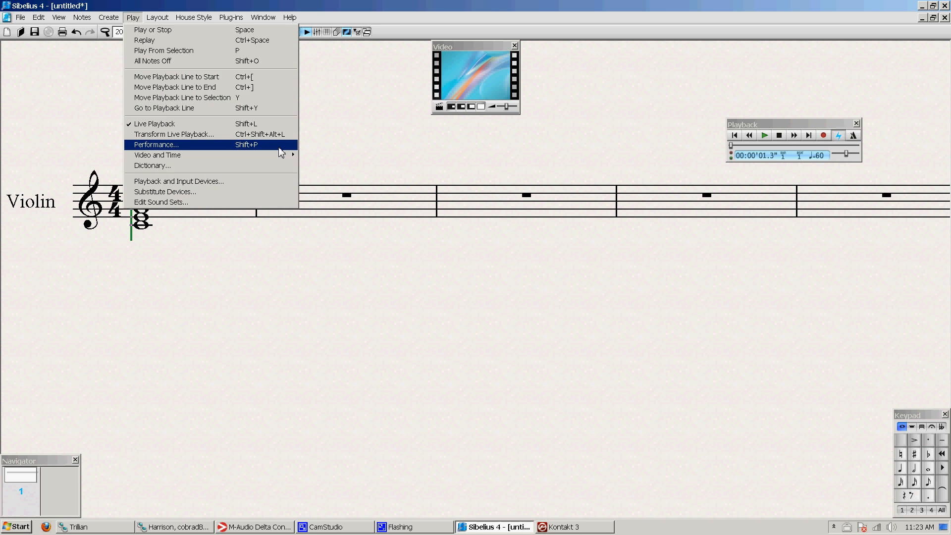
click(156, 144)
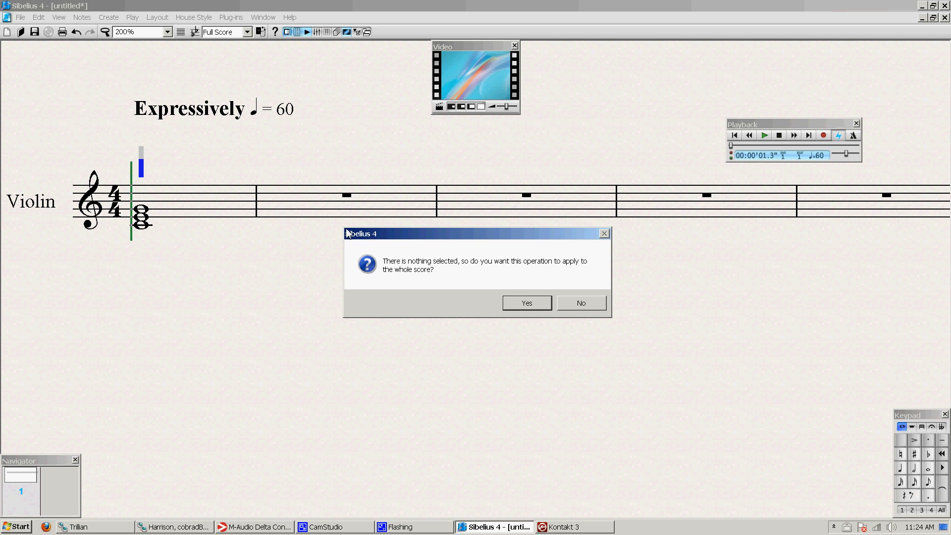
click(527, 303)
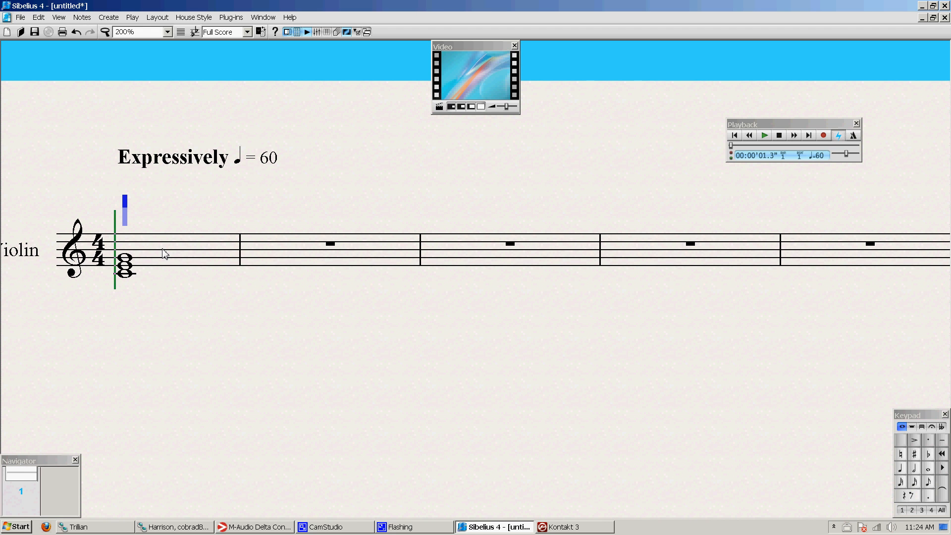
mouse_move(86, 285)
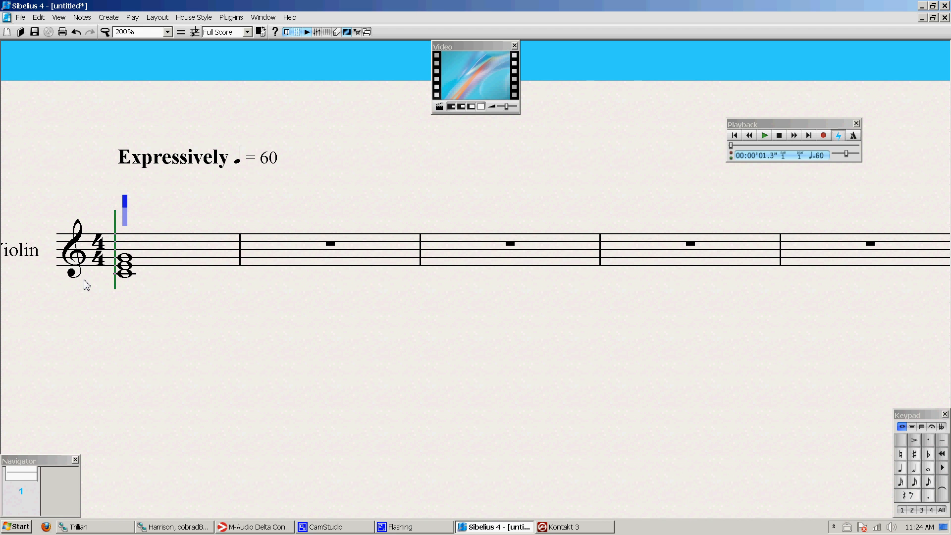
mouse_move(488, 449)
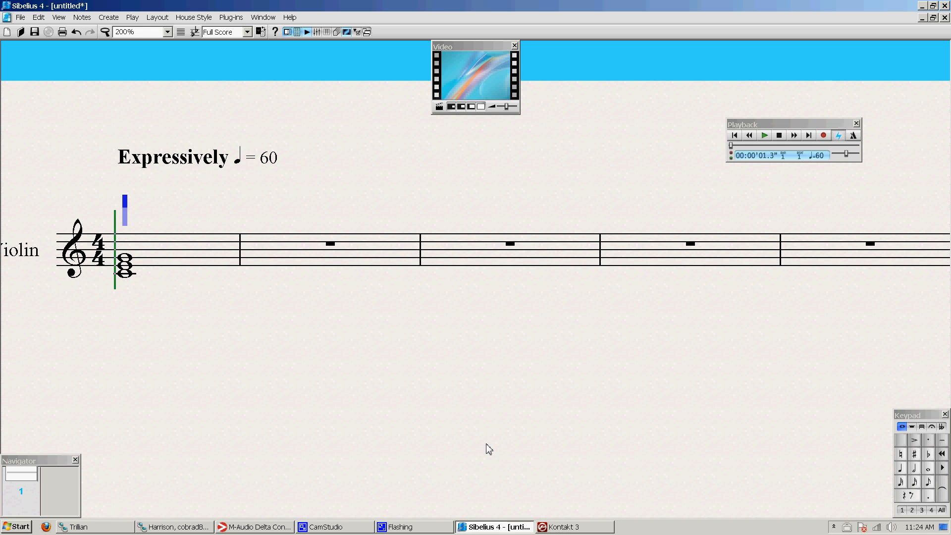
mouse_move(434, 295)
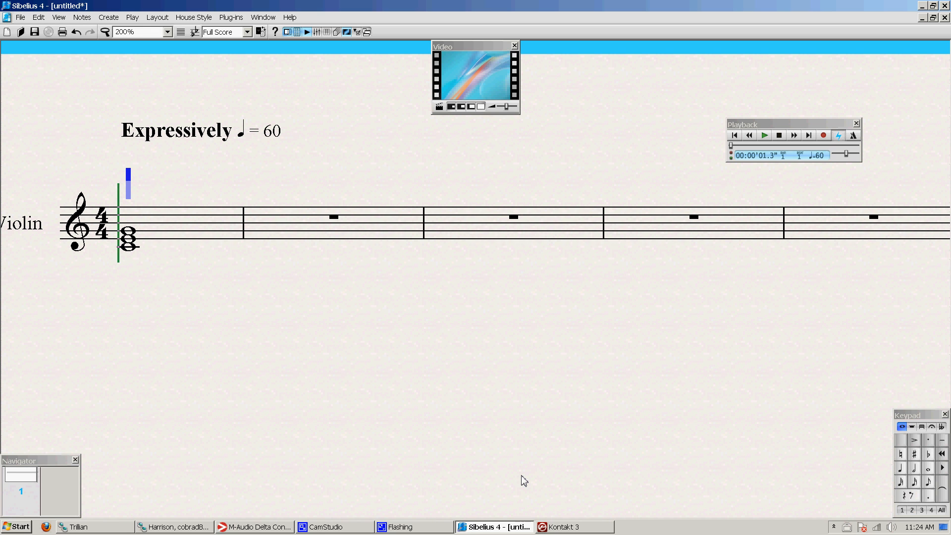
mouse_move(276, 290)
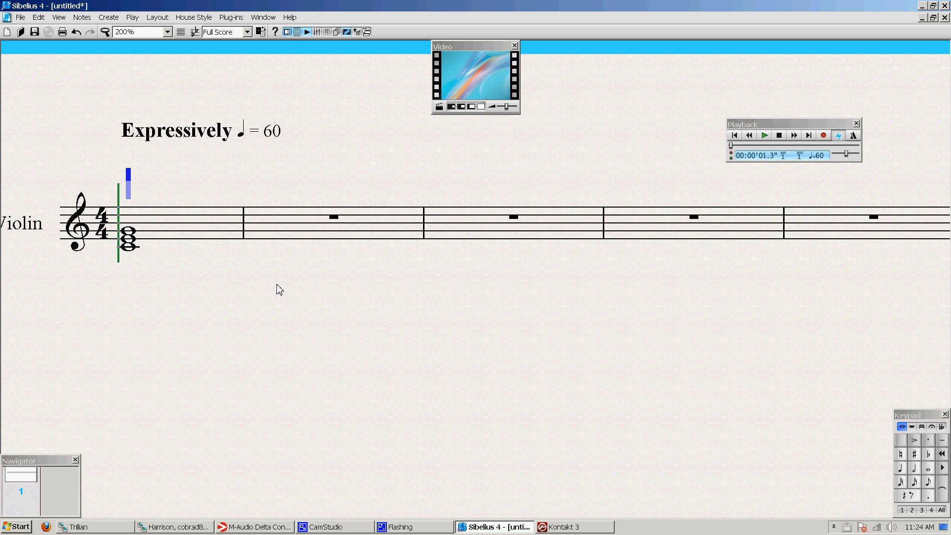
Remove the loaded violin from Kontakt's rack and create a new empty instrument bank.
click(567, 526)
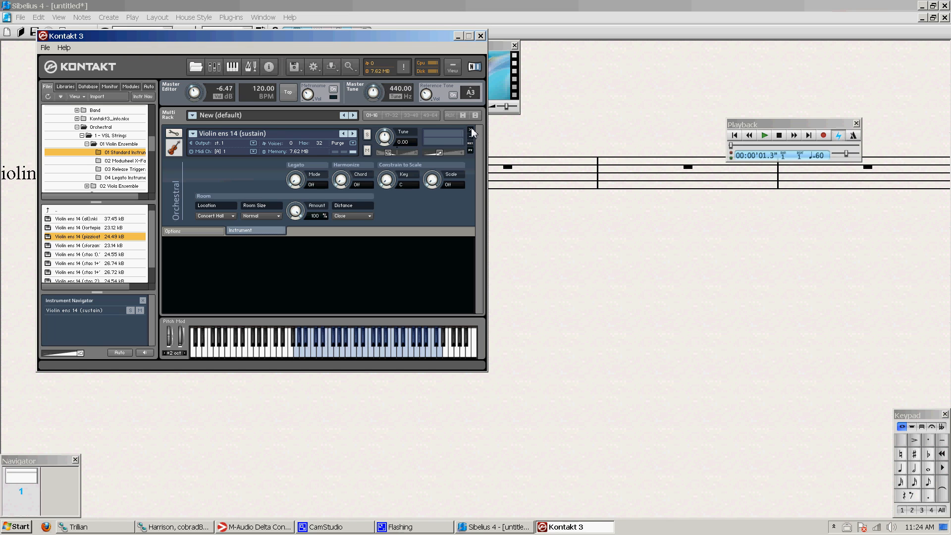
click(470, 130)
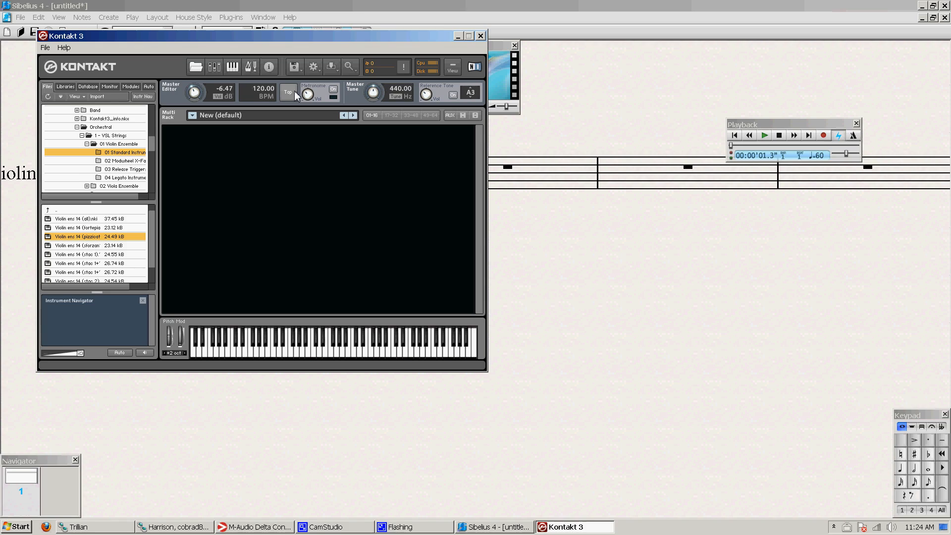
click(388, 67)
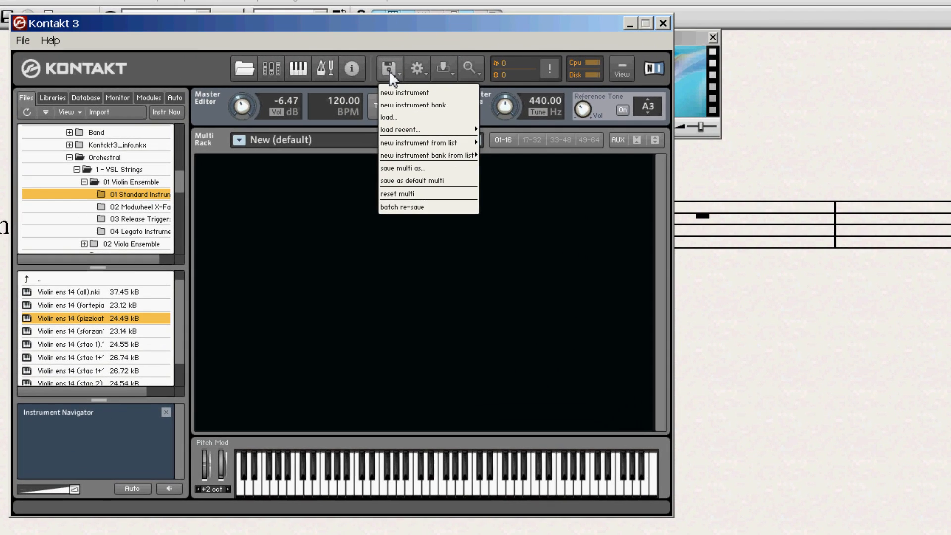
click(404, 93)
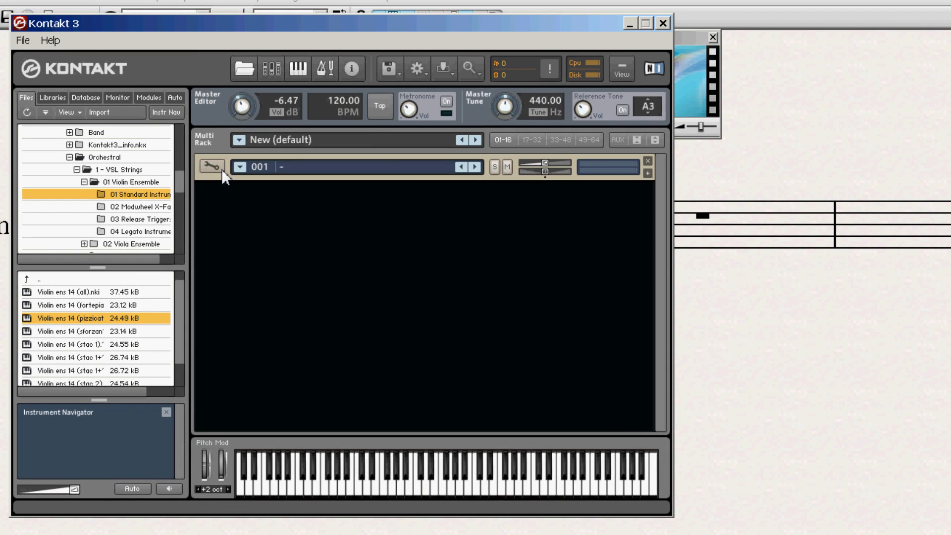
click(211, 166)
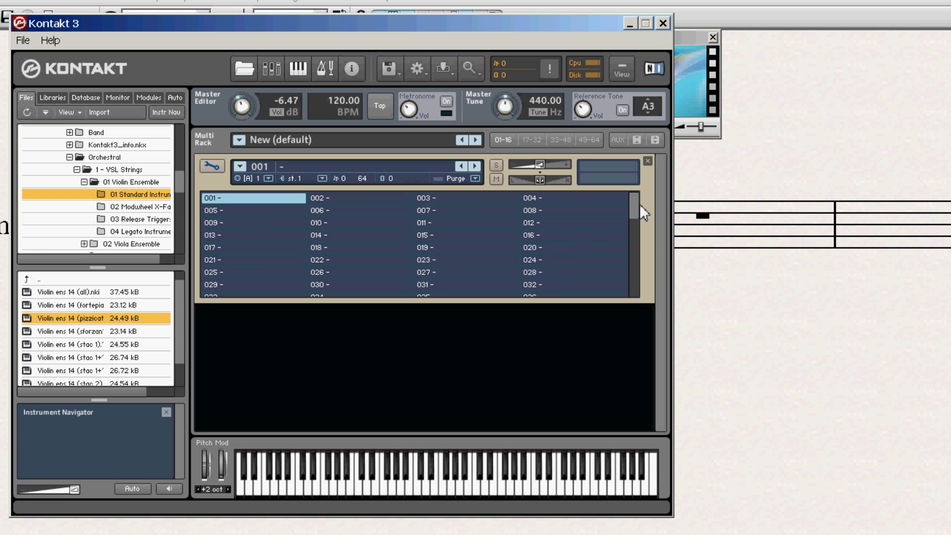
mouse_move(621, 186)
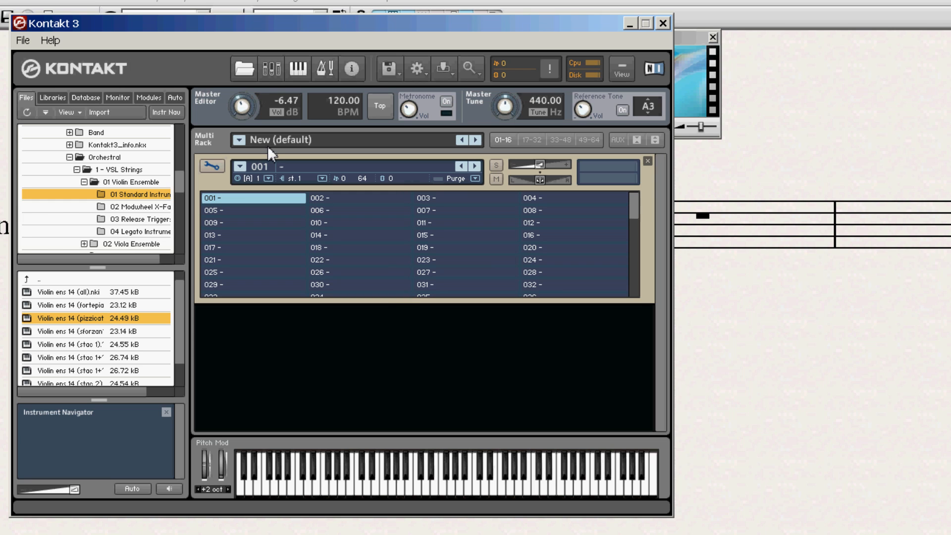
mouse_move(635, 214)
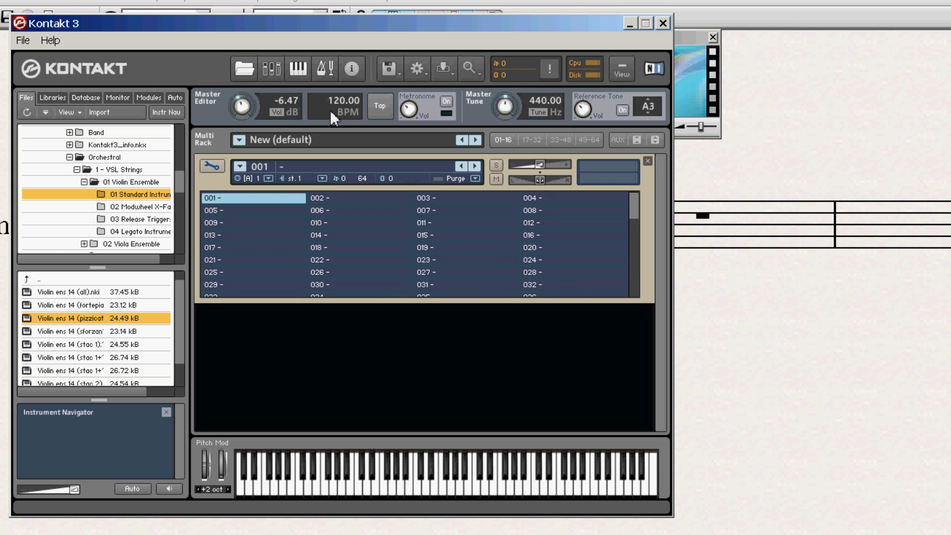
mouse_move(185, 191)
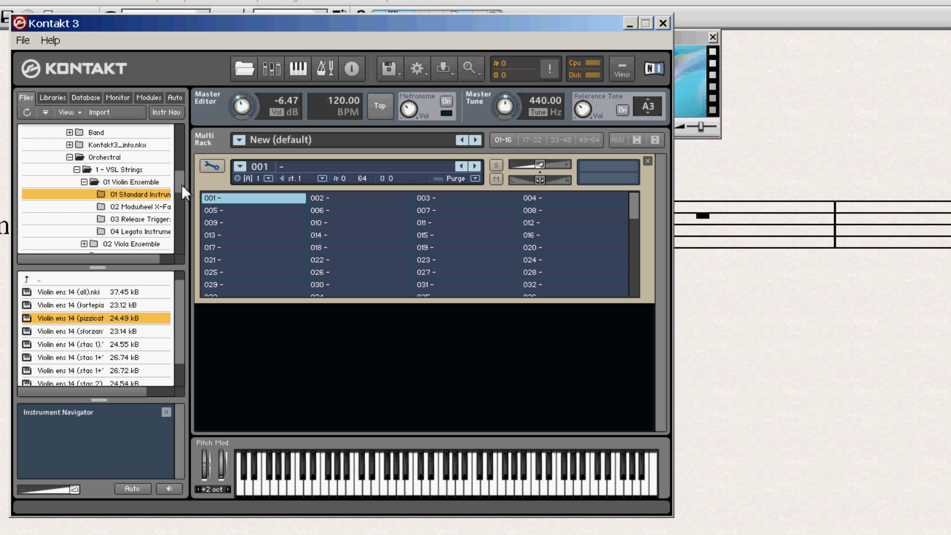
mouse_move(251, 369)
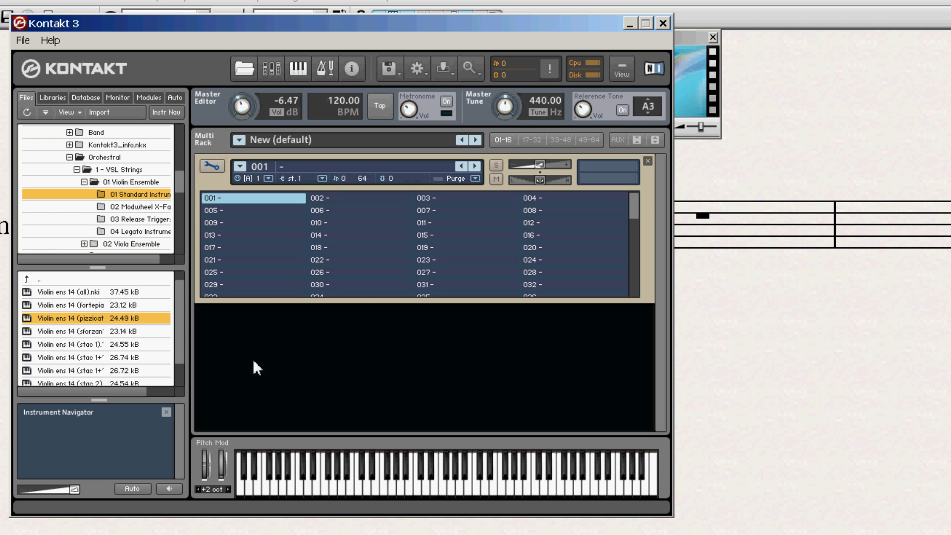
Load the sustain, tremolo and pizzicato violin ensemble patches into the bank.
scroll(down, 3)
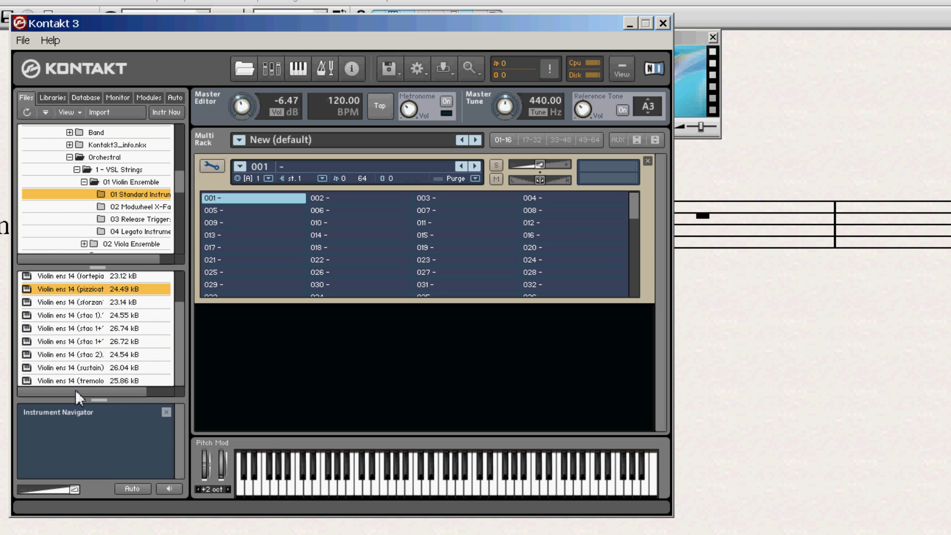
double_click(74, 367)
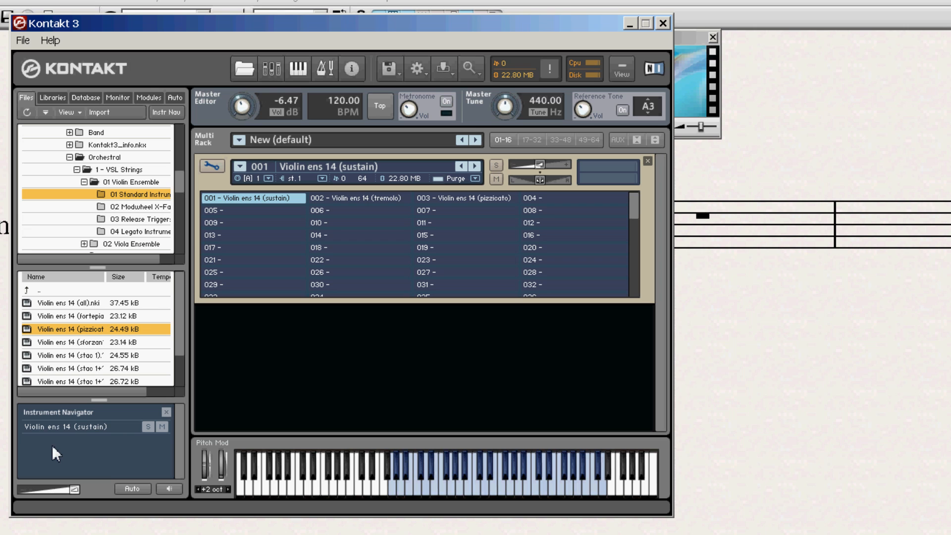
click(465, 198)
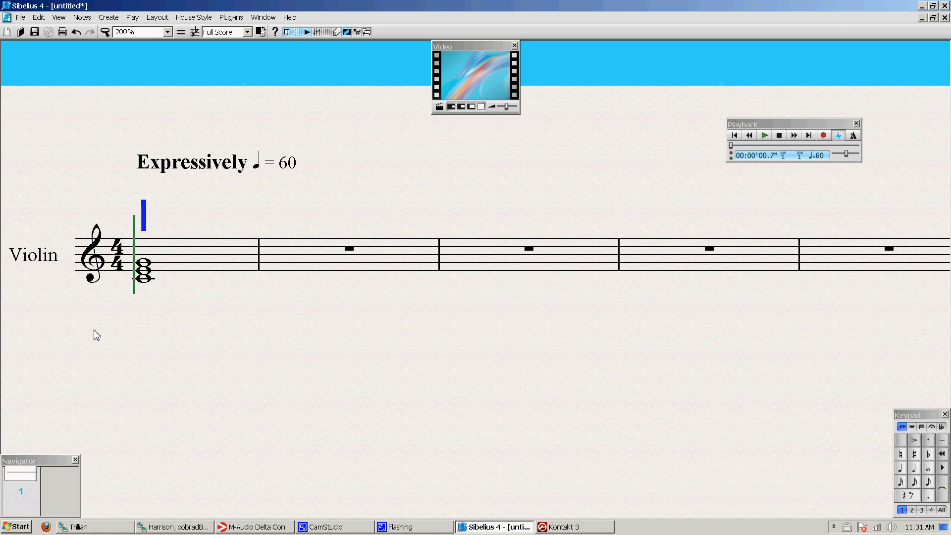
mouse_move(158, 309)
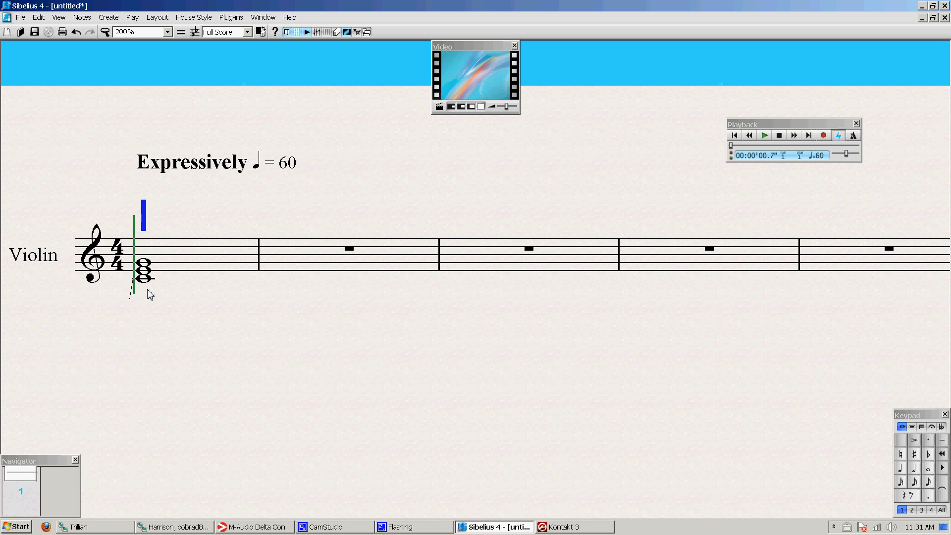
mouse_move(144, 300)
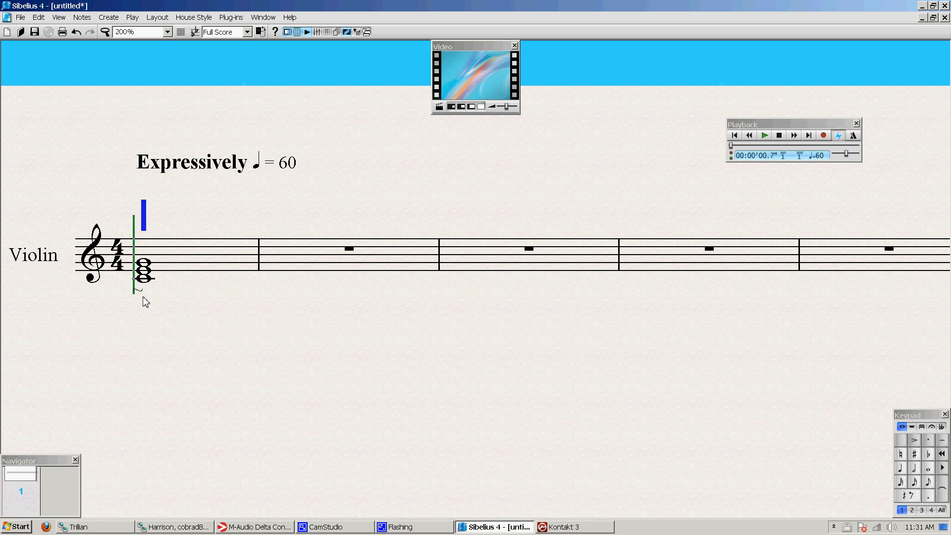
Change the program message beneath the first violin chord from ~p1 to ~p2.
text(p1)
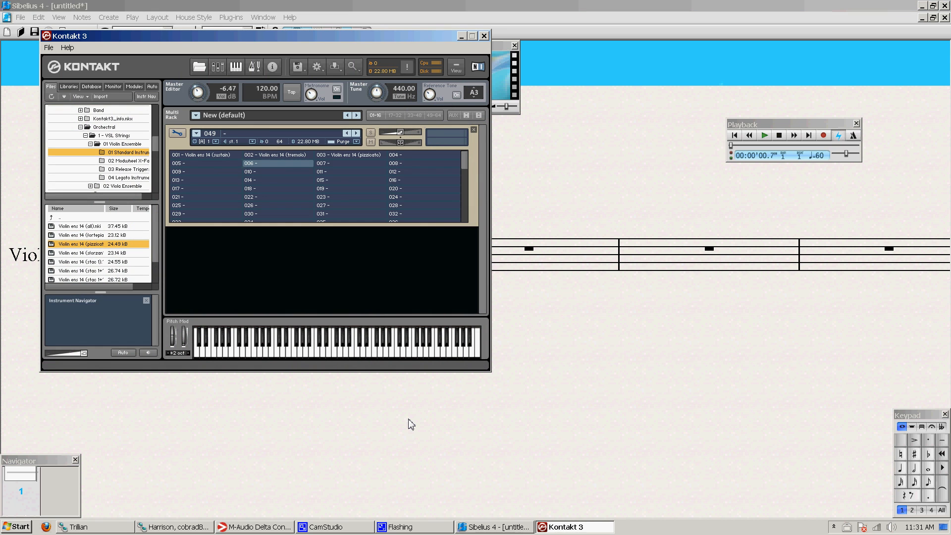
click(204, 154)
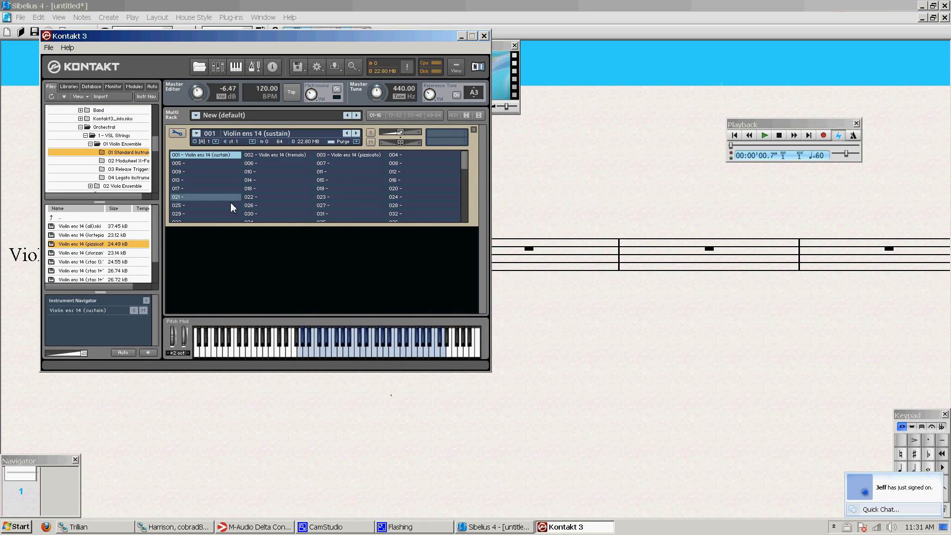
click(498, 526)
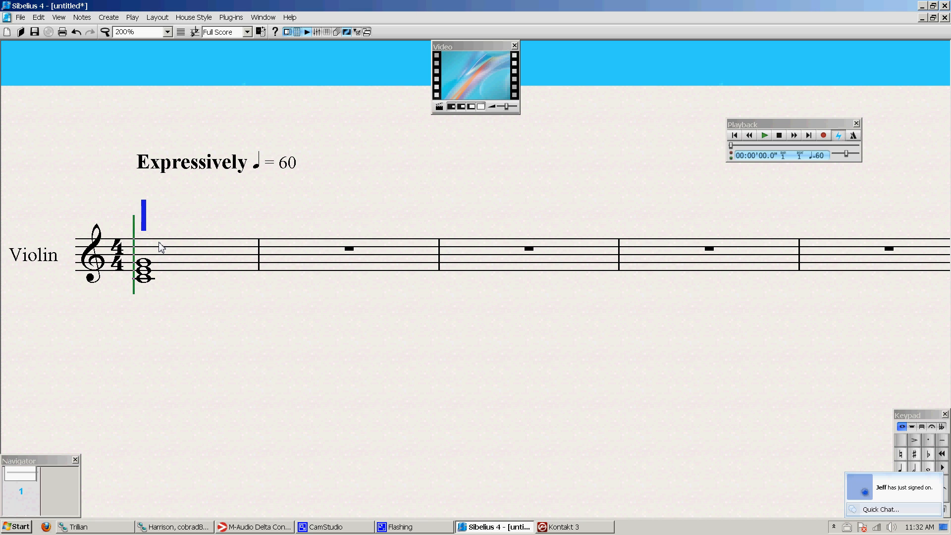
click(767, 135)
text(~p)
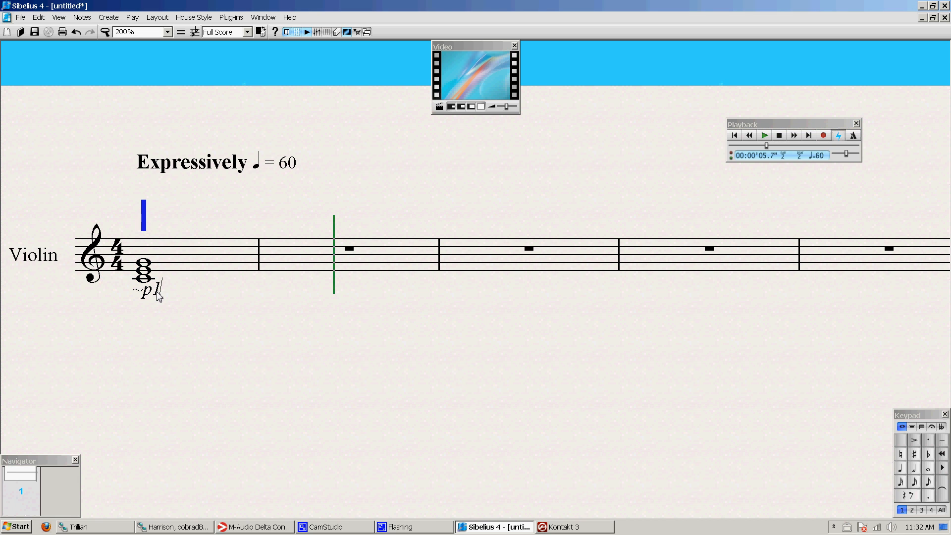
double_click(159, 290)
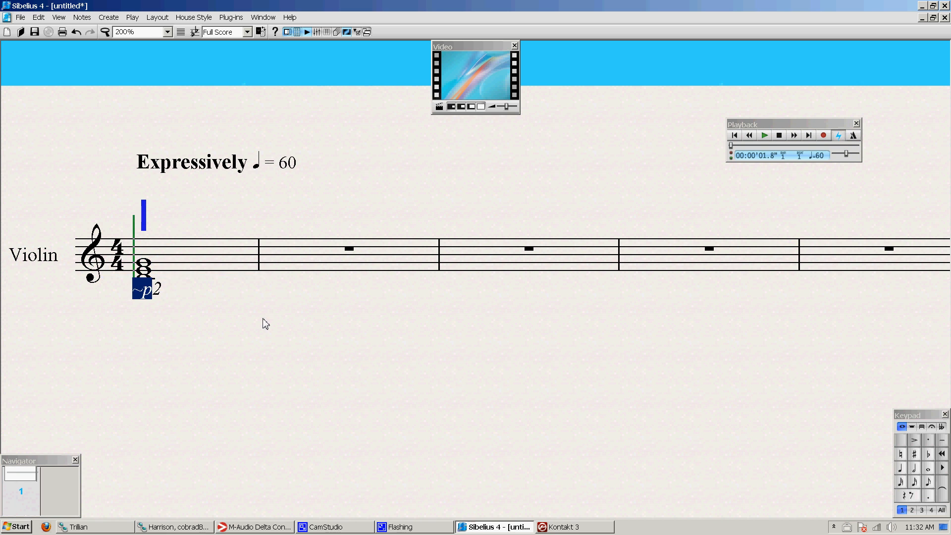
mouse_move(182, 284)
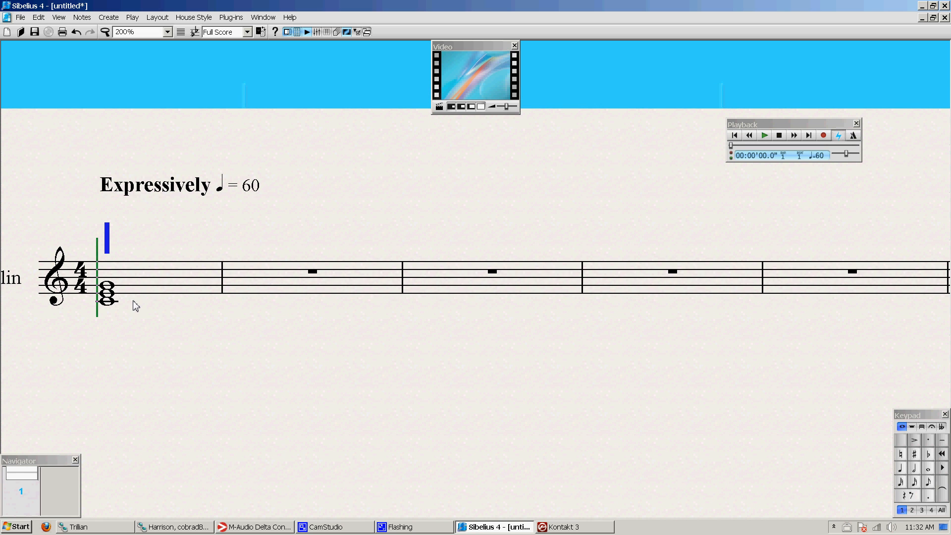
mouse_move(158, 308)
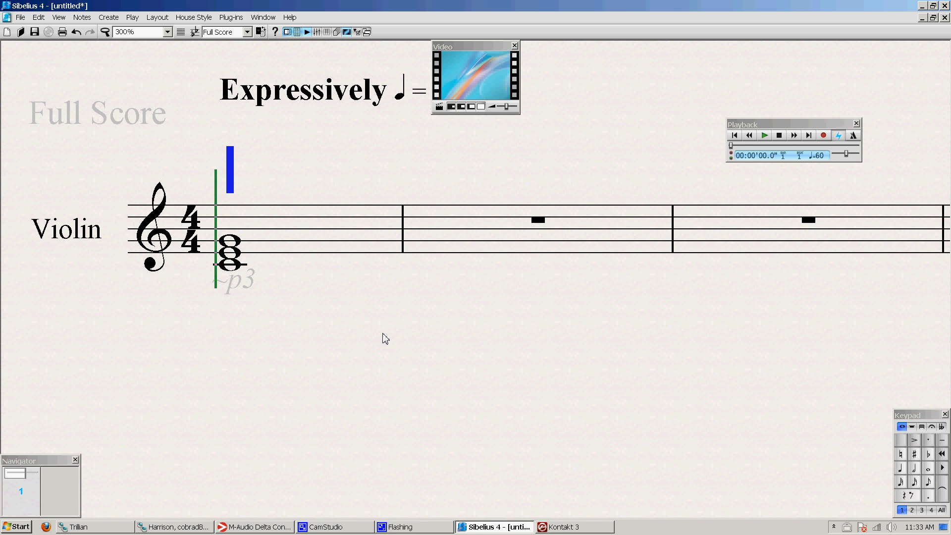
mouse_move(324, 354)
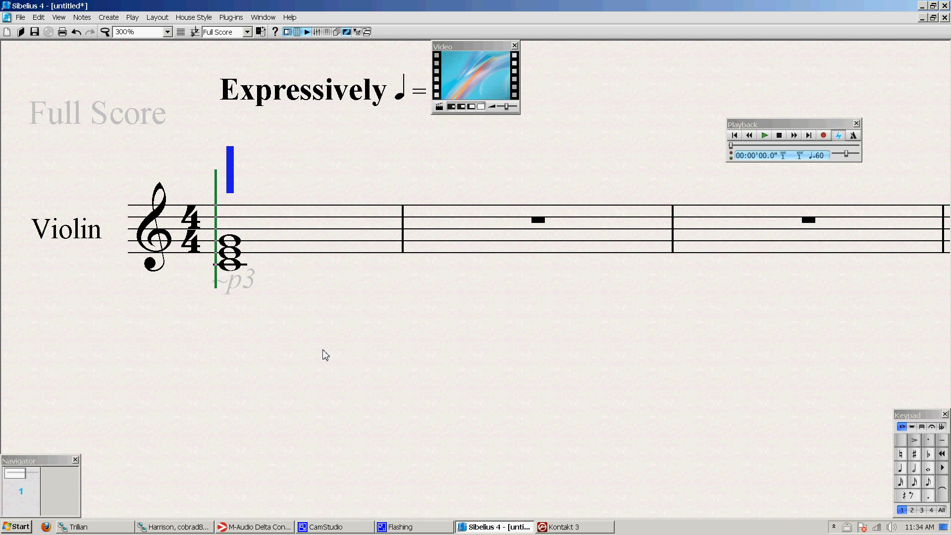
Open the Mixer for the Violin staff and nudge its window slightly right.
click(263, 17)
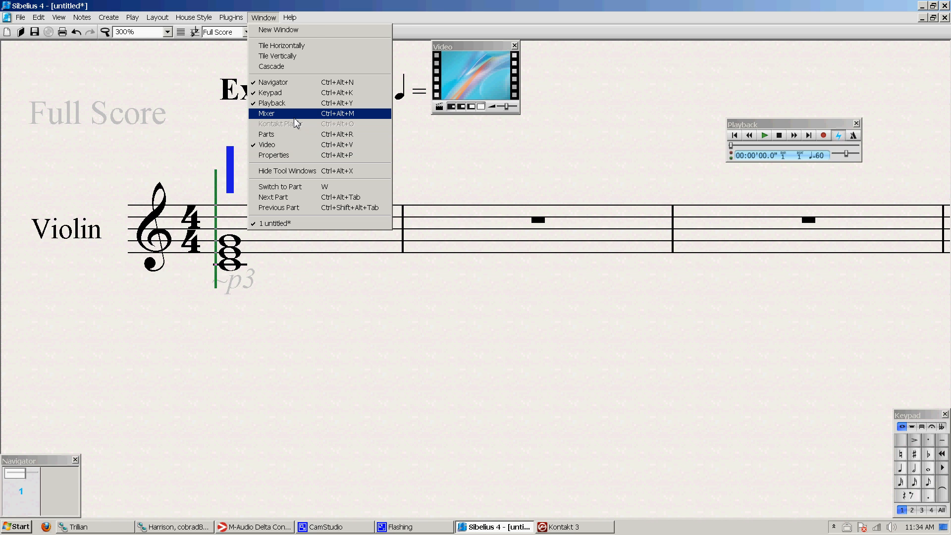
click(267, 113)
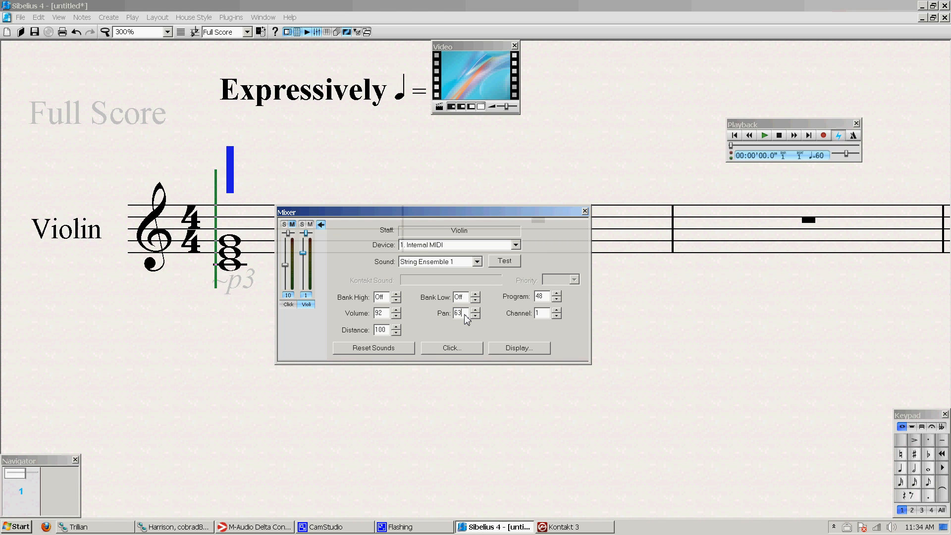
mouse_move(4, 397)
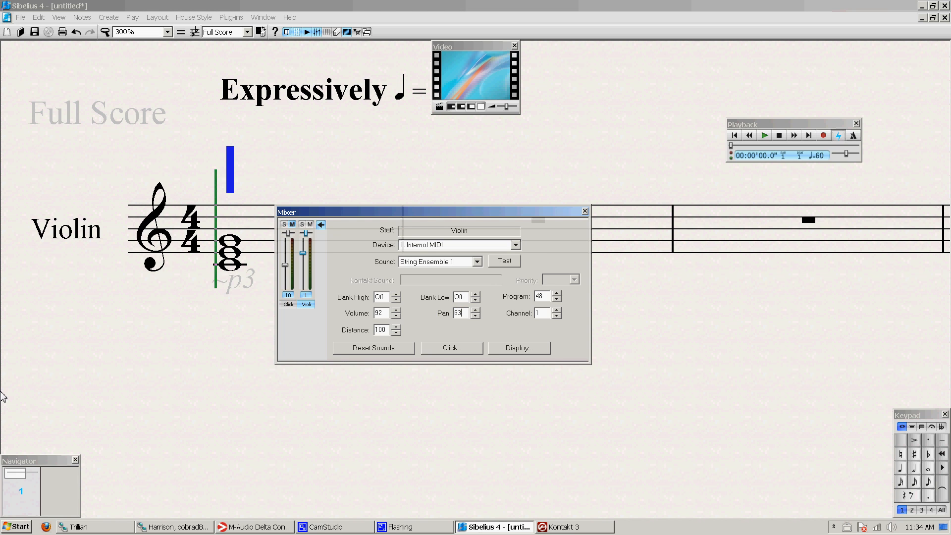
mouse_move(454, 372)
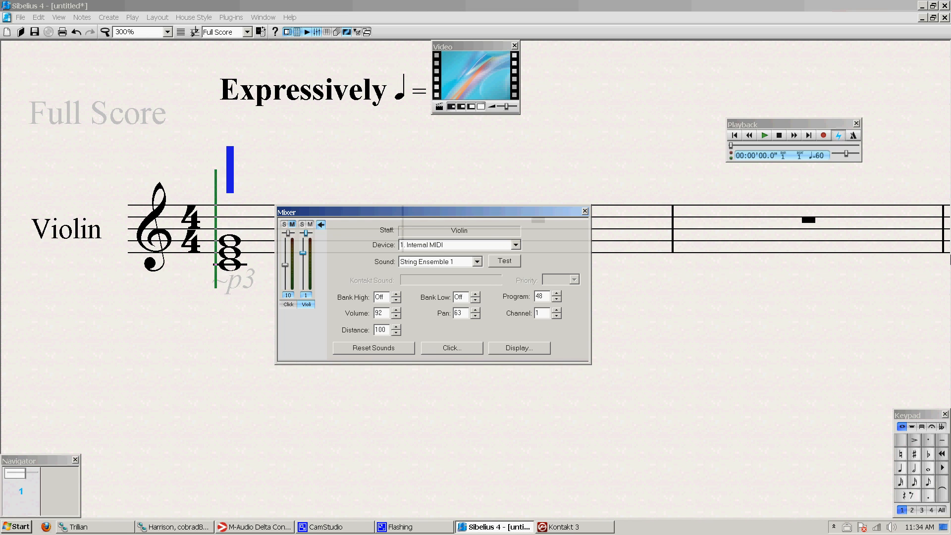
mouse_move(456, 245)
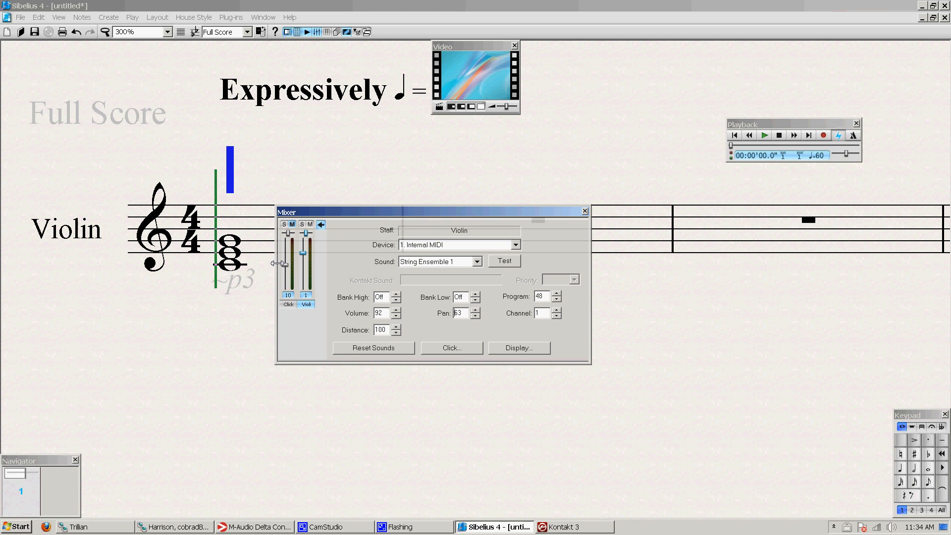
drag(429, 211, 435, 211)
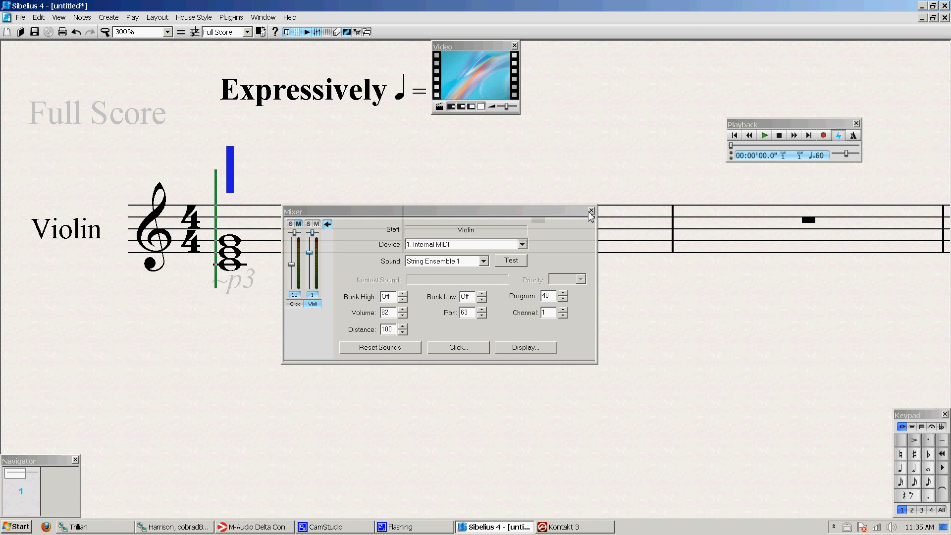
mouse_move(594, 210)
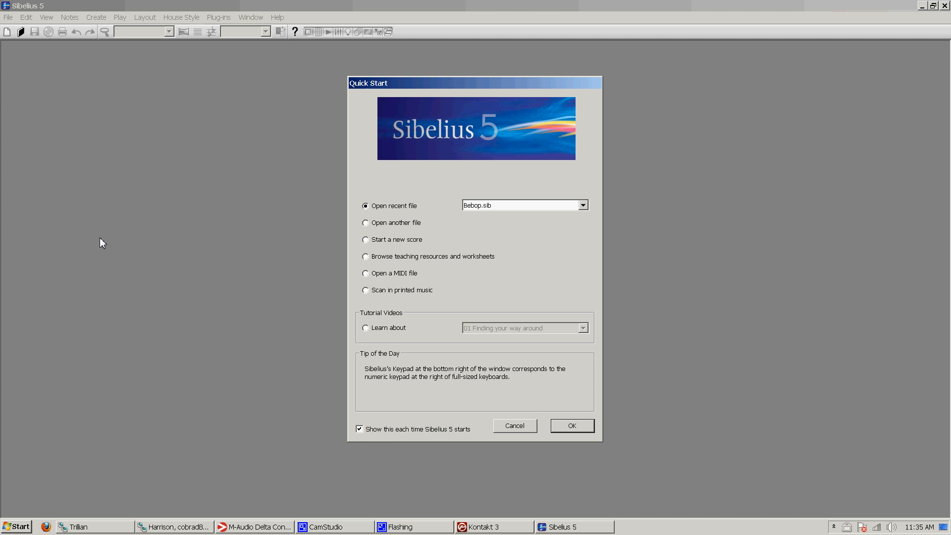
mouse_move(490, 247)
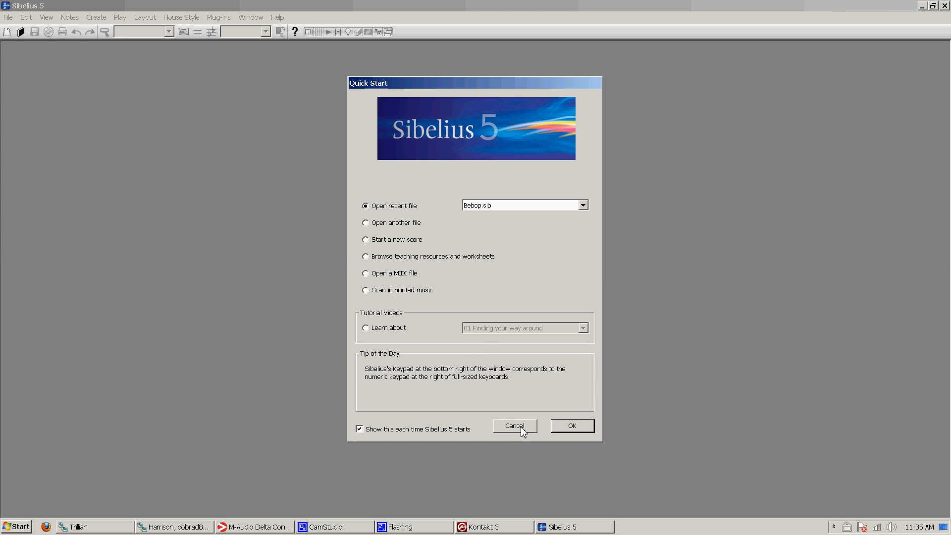
Cancel the Quick Start screen without opening any score.
click(120, 17)
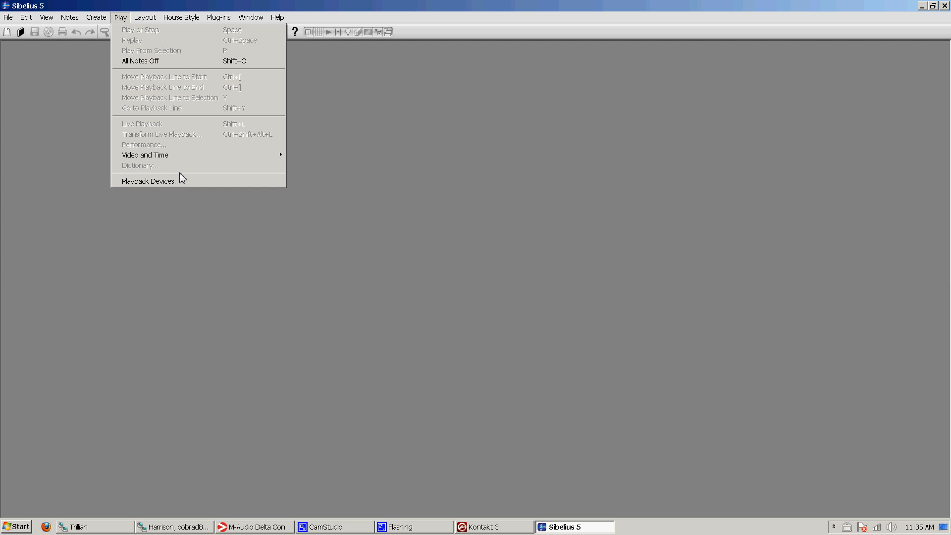
click(148, 181)
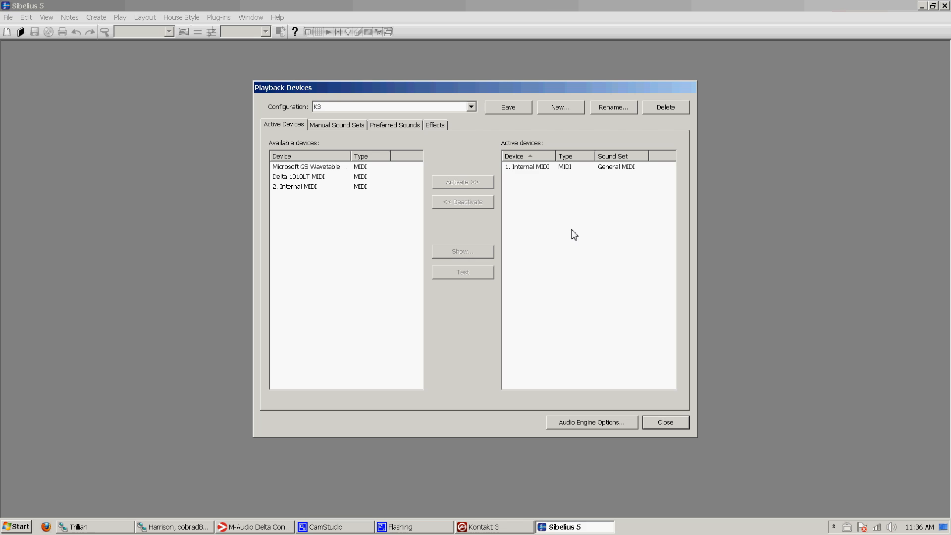
mouse_move(347, 150)
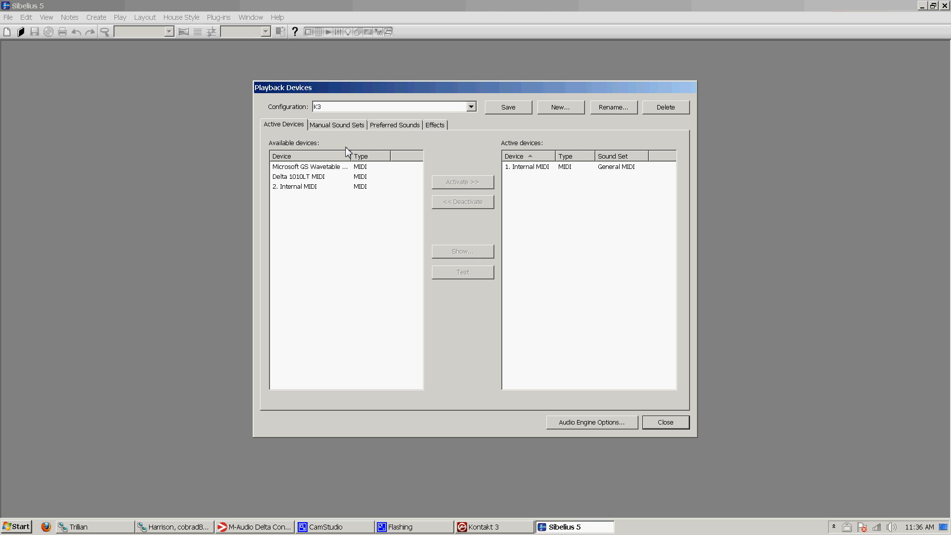
mouse_move(325, 233)
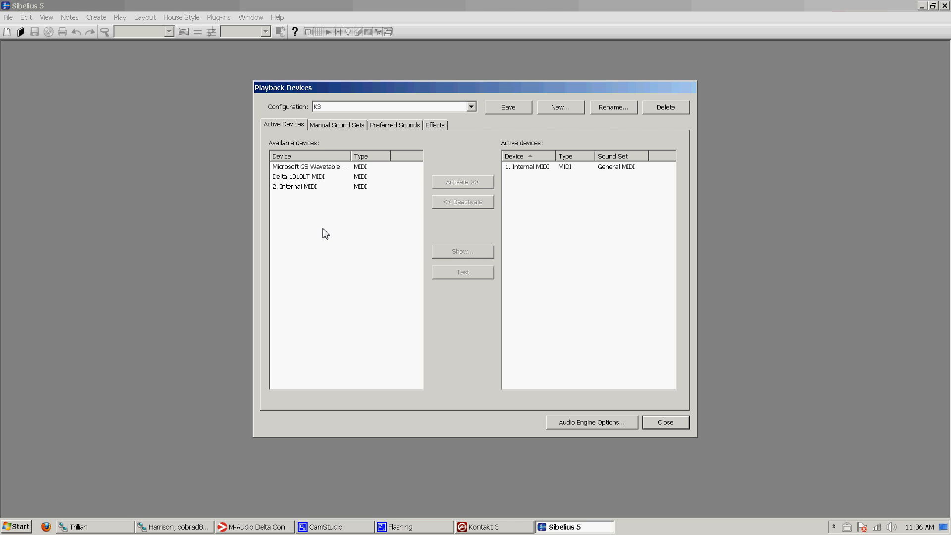
click(528, 167)
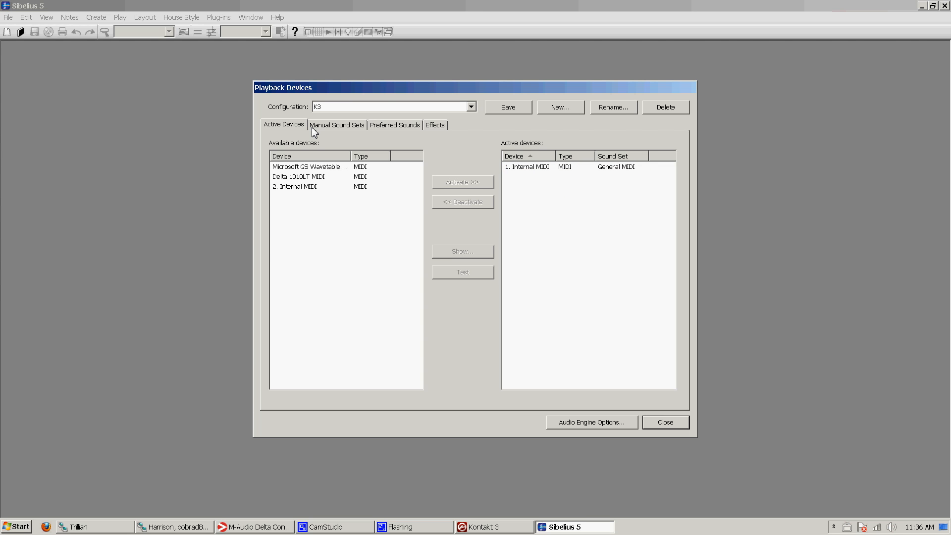
click(490, 527)
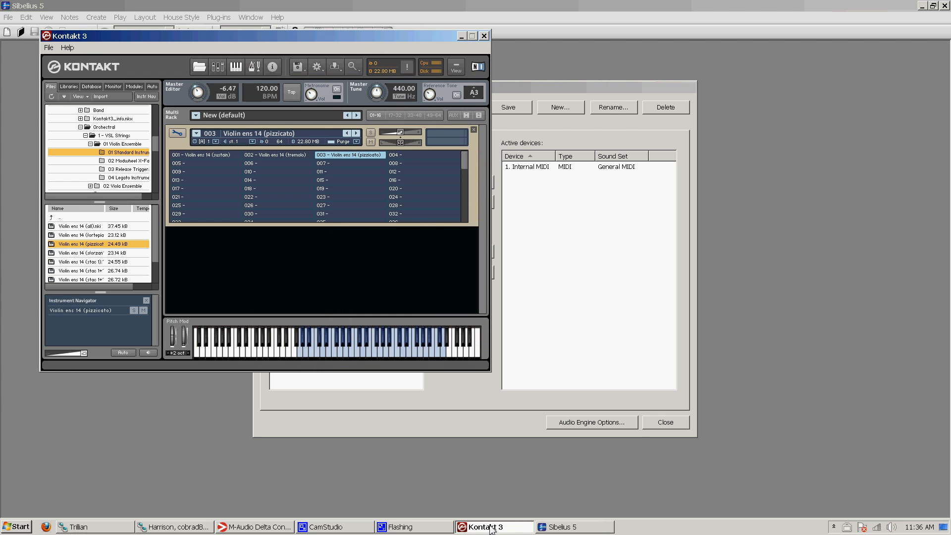
click(568, 526)
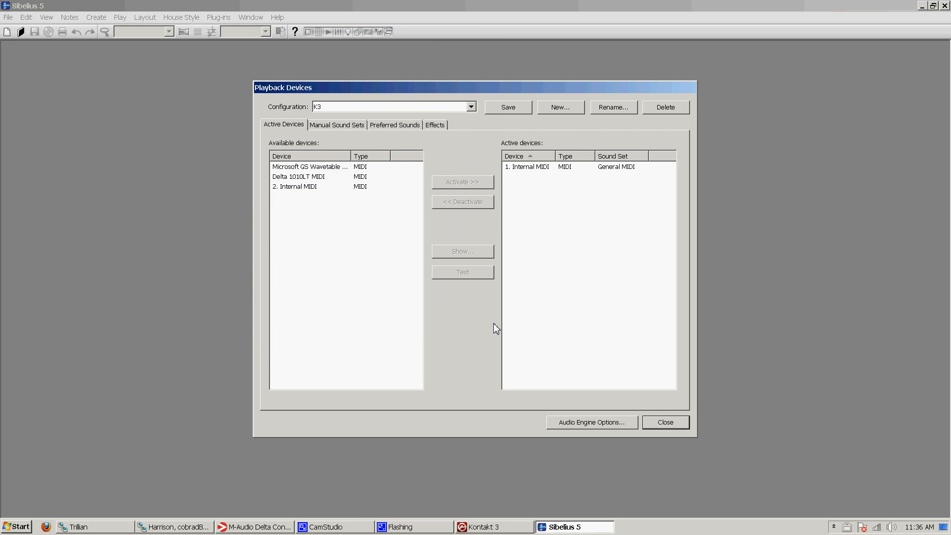
mouse_move(303, 189)
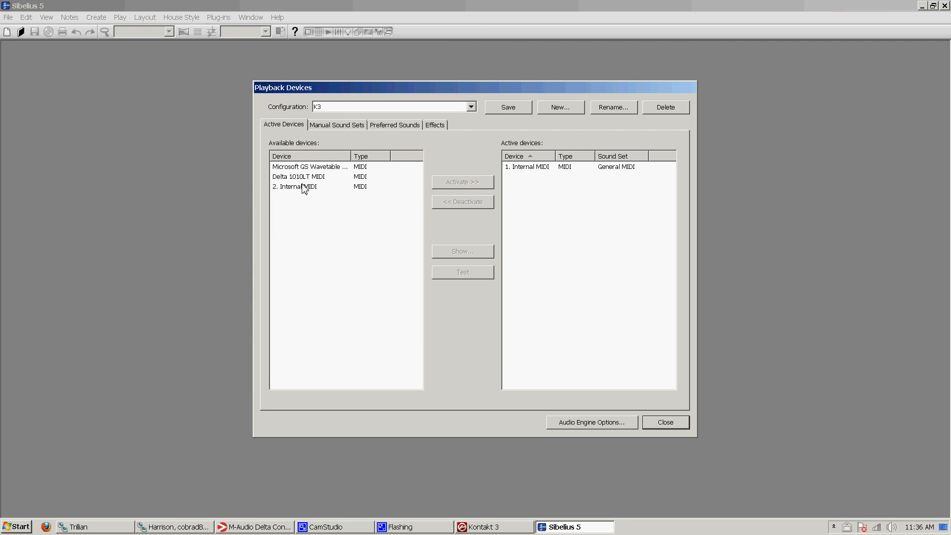
mouse_move(327, 130)
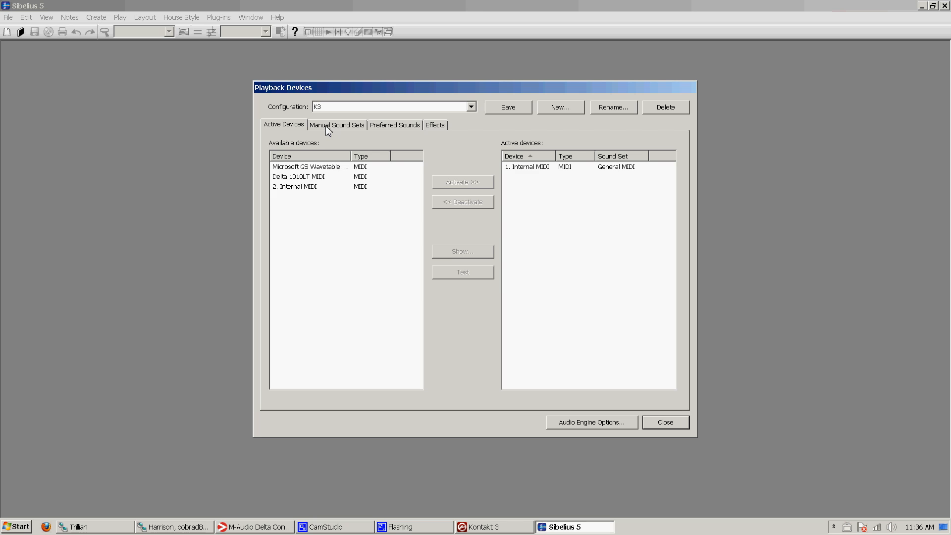
click(470, 106)
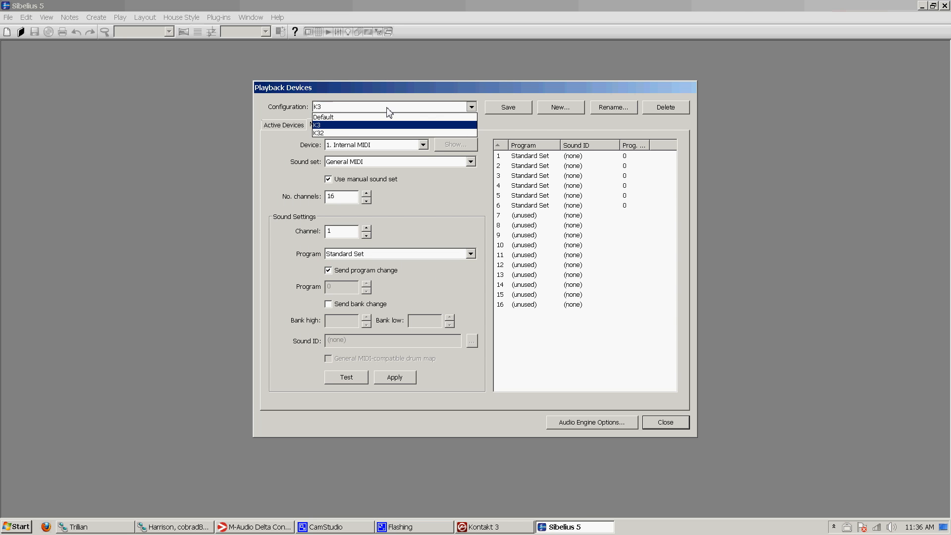
click(317, 124)
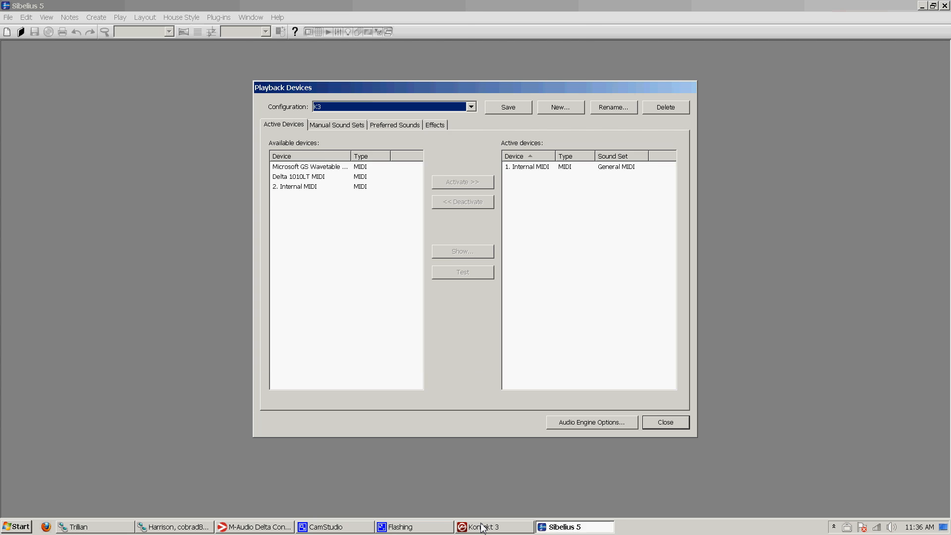
click(488, 526)
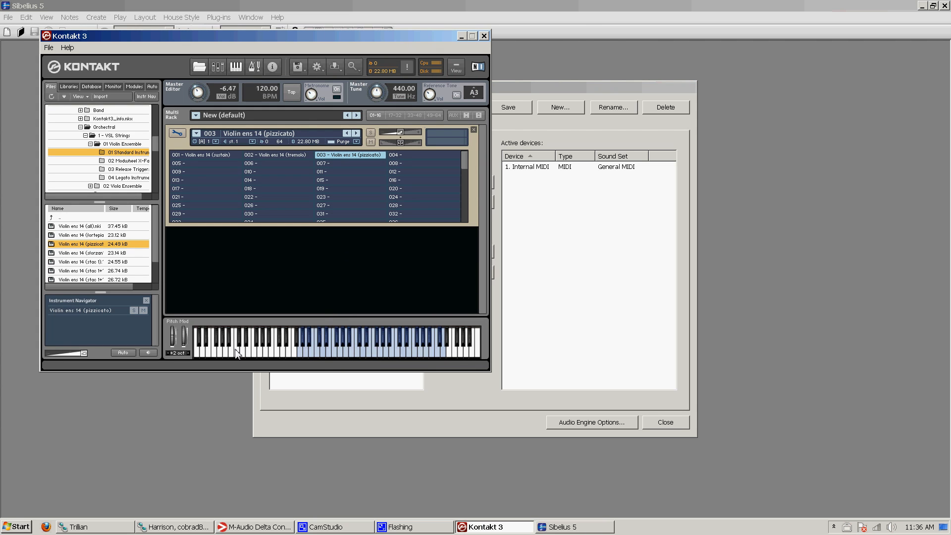
mouse_move(307, 367)
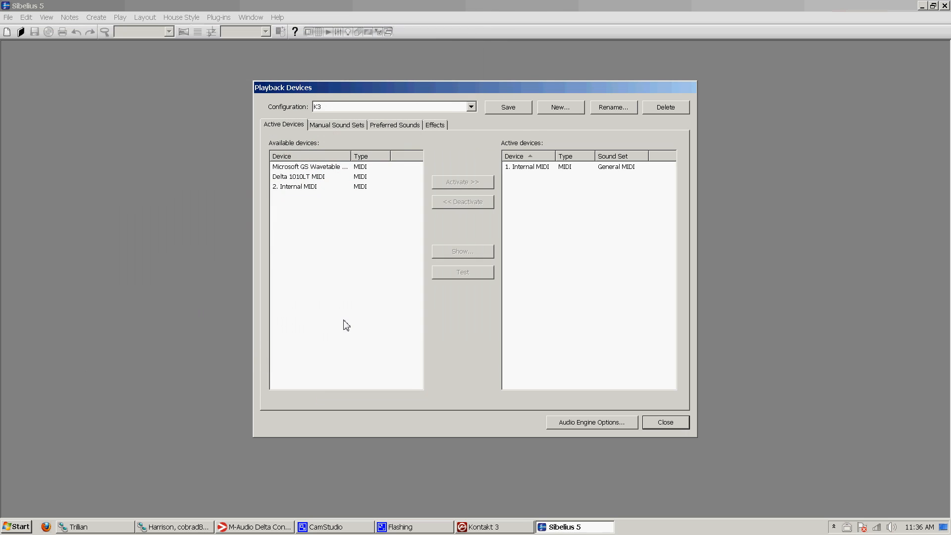
mouse_move(274, 302)
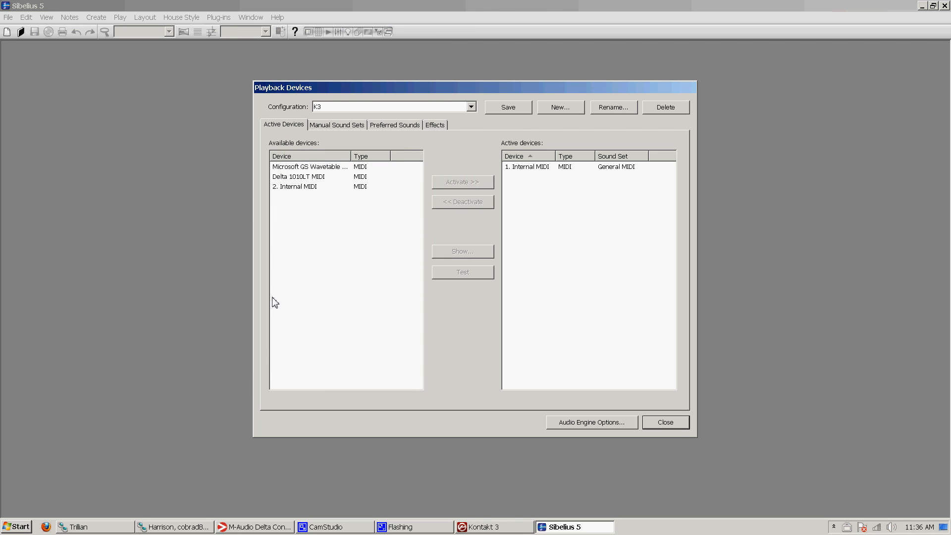
mouse_move(248, 287)
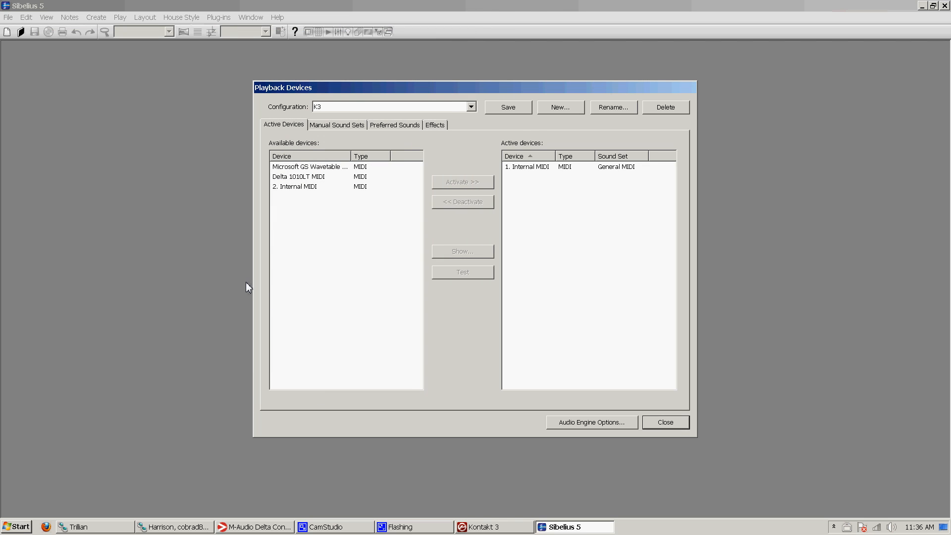
mouse_move(224, 280)
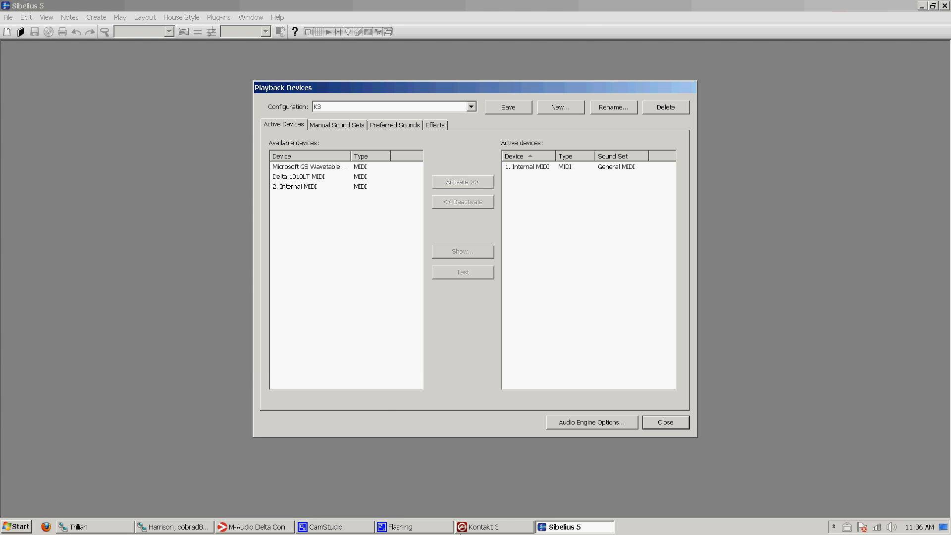
mouse_move(510, 203)
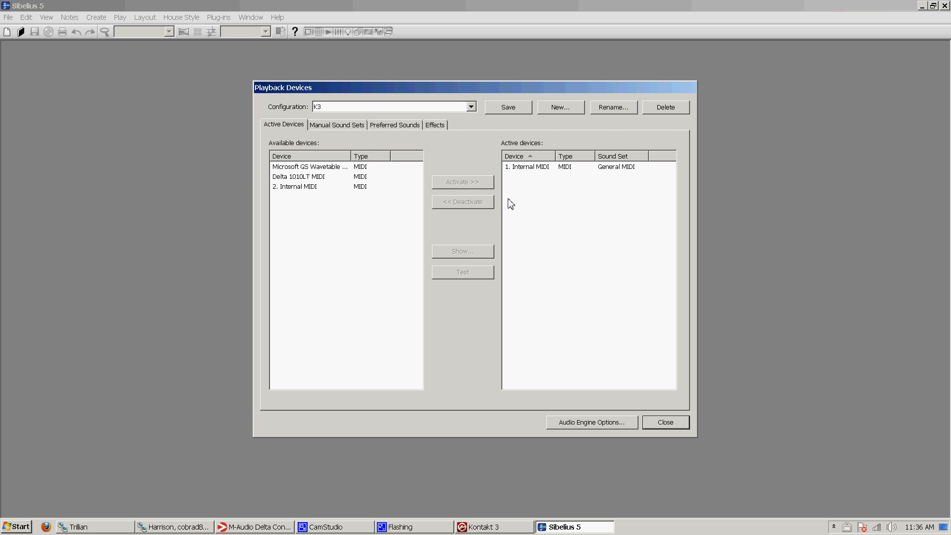
mouse_move(372, 99)
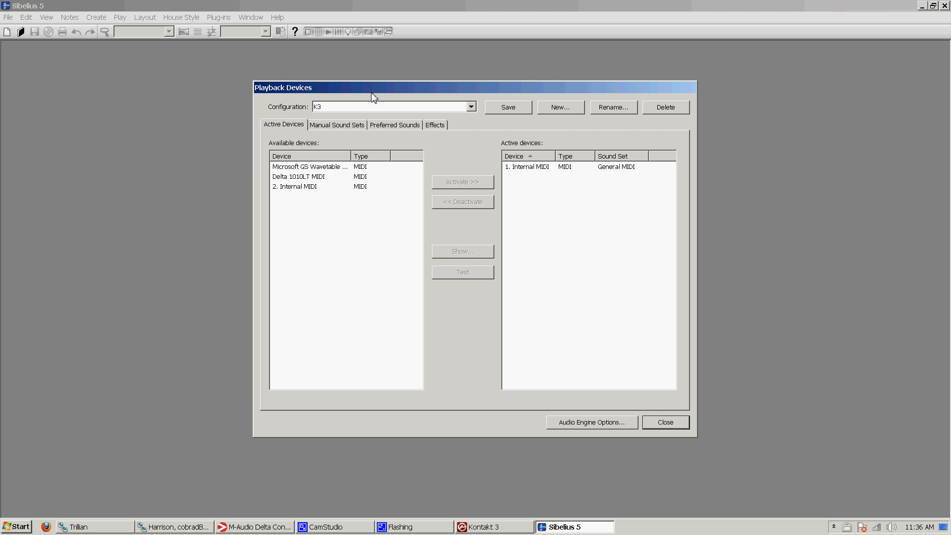
mouse_move(362, 140)
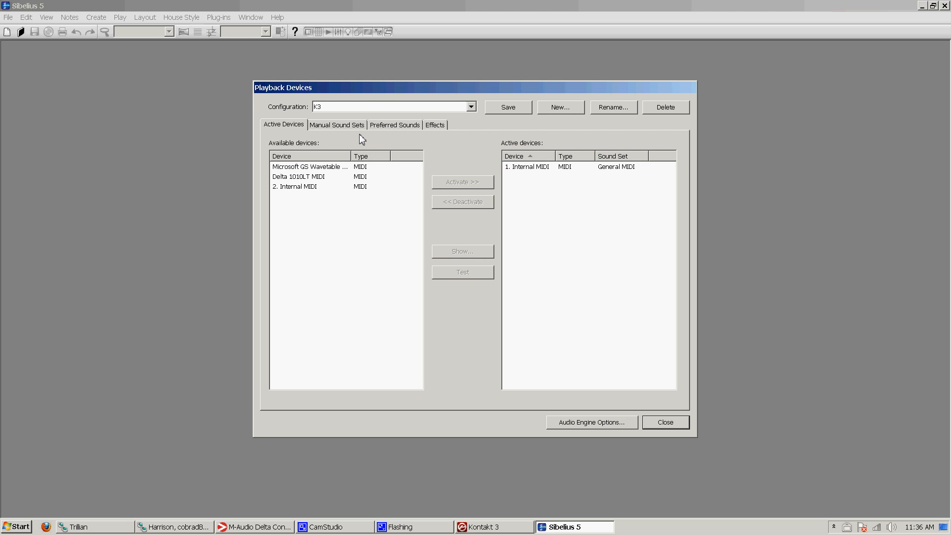
mouse_move(384, 101)
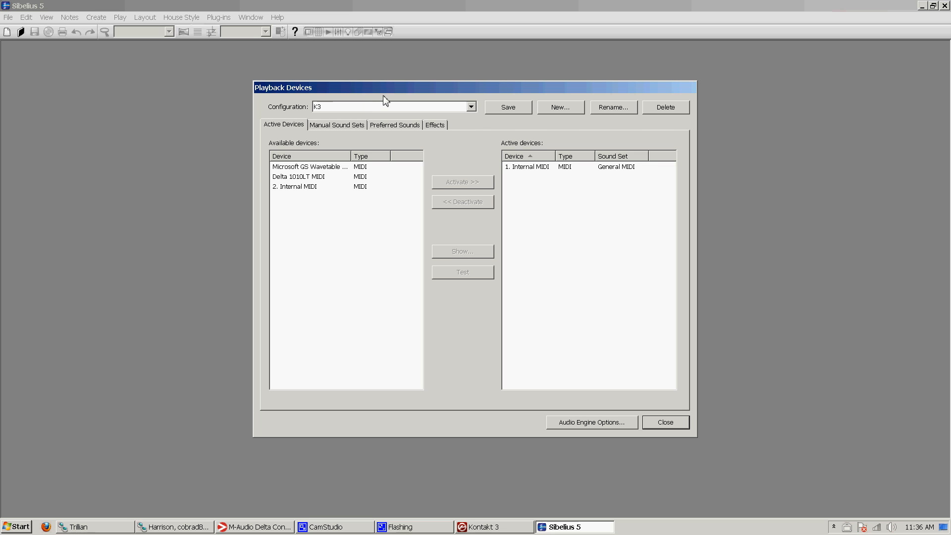
mouse_move(355, 125)
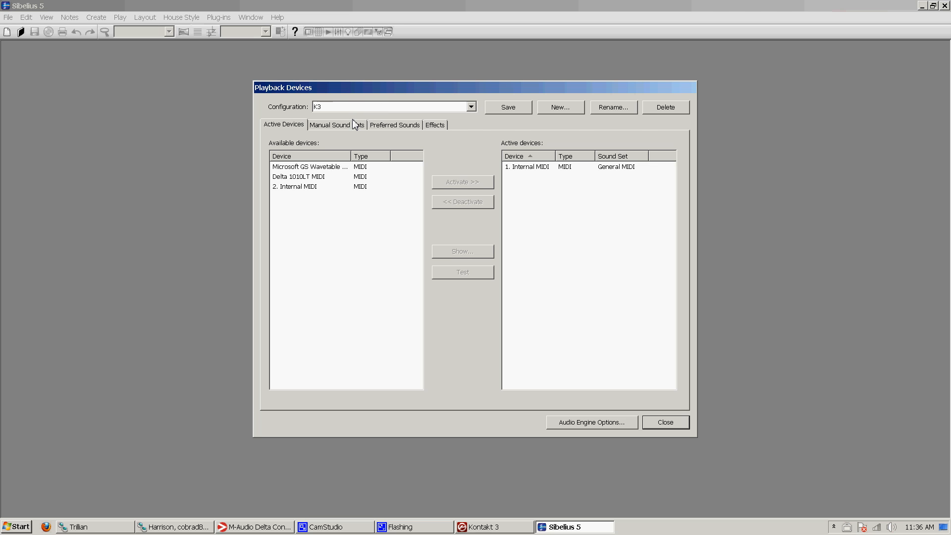
mouse_move(396, 87)
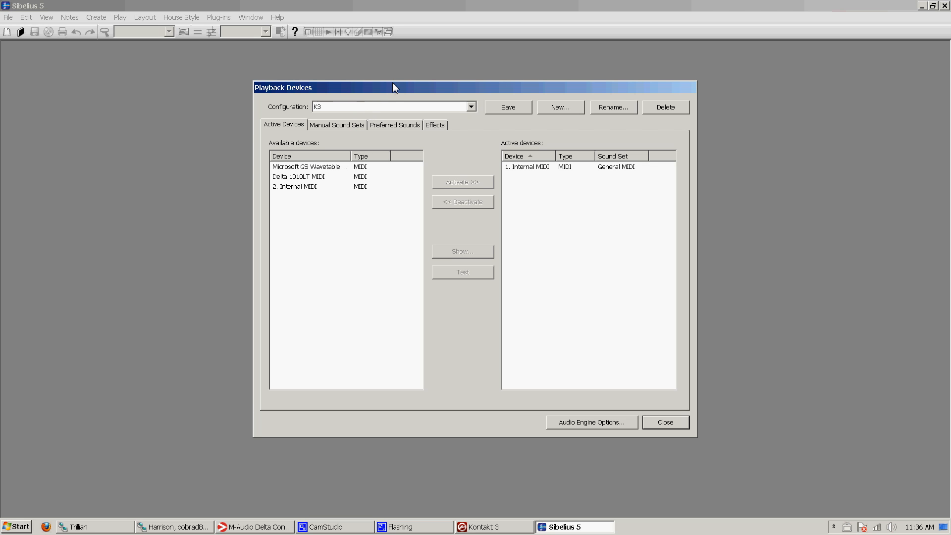
mouse_move(376, 97)
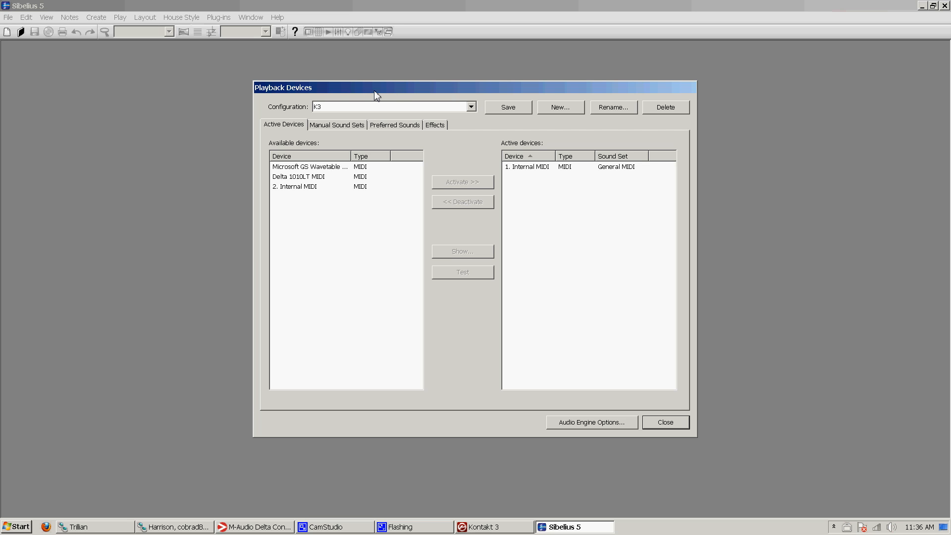
mouse_move(381, 100)
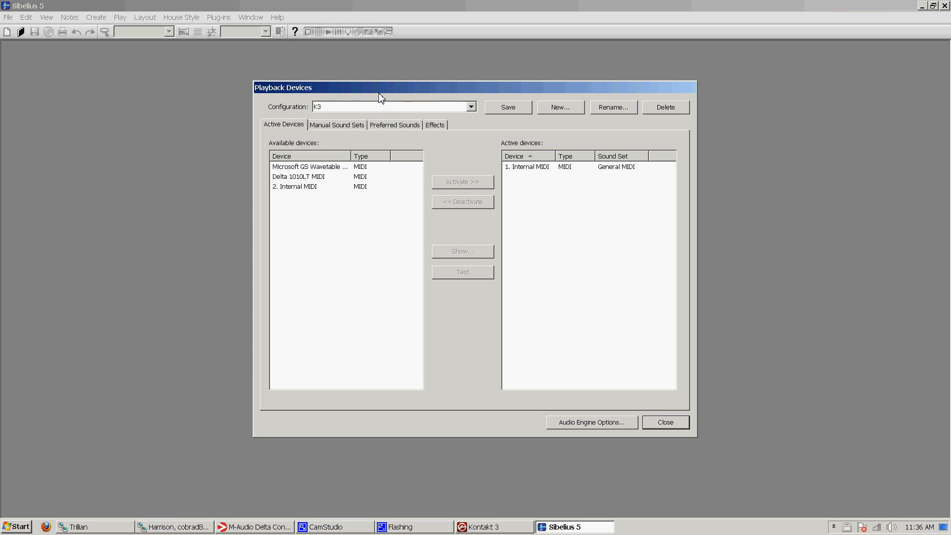
mouse_move(328, 130)
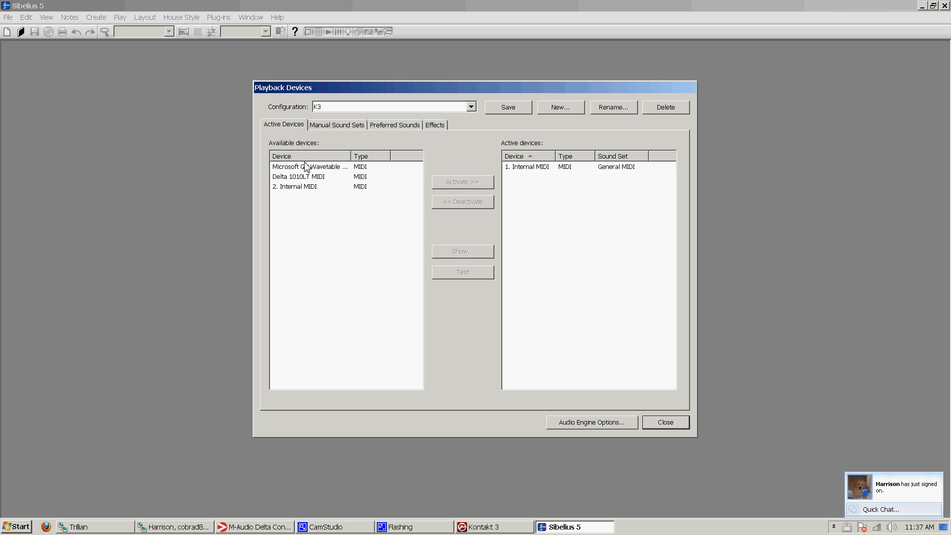
mouse_move(314, 144)
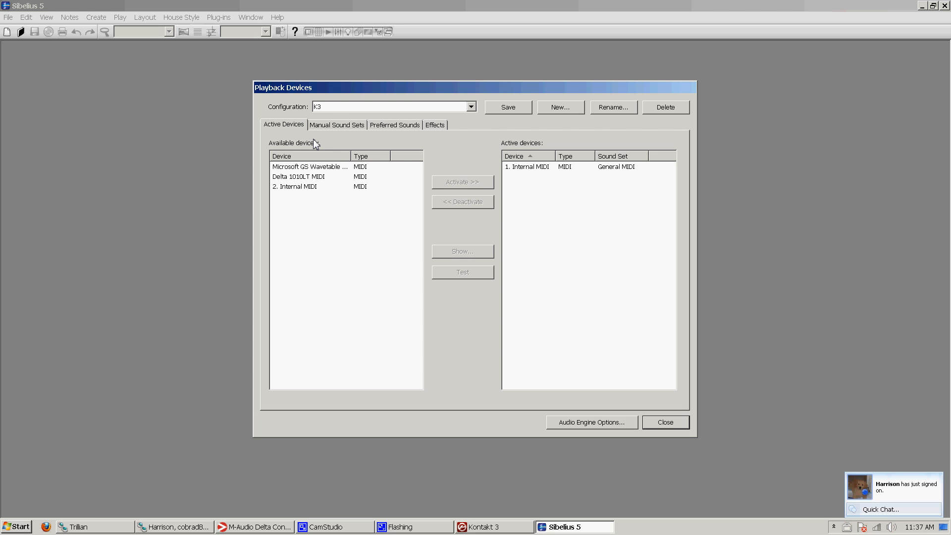
mouse_move(506, 493)
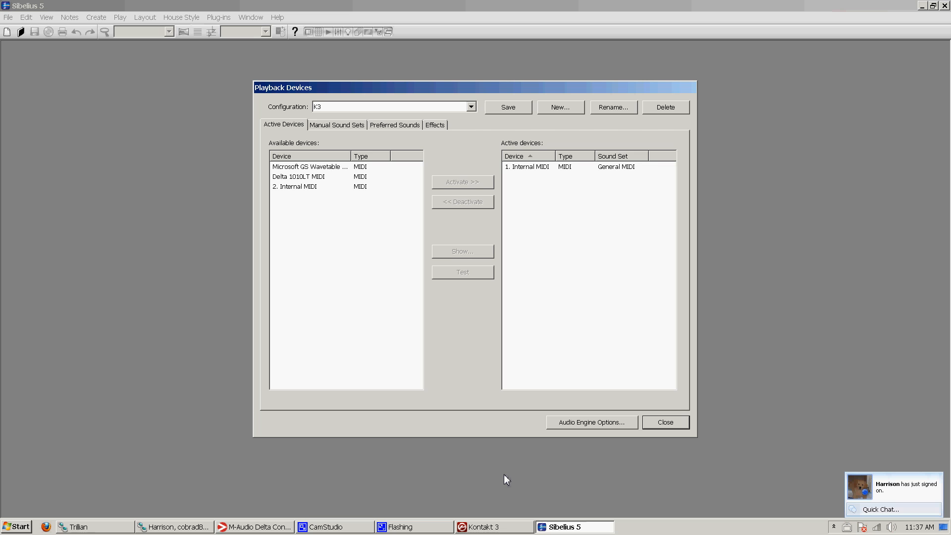
mouse_move(411, 436)
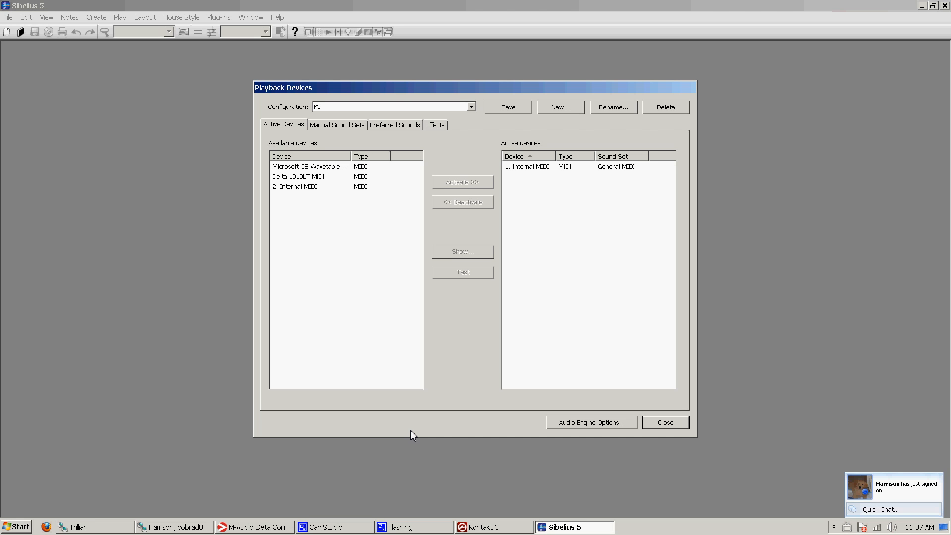
mouse_move(402, 426)
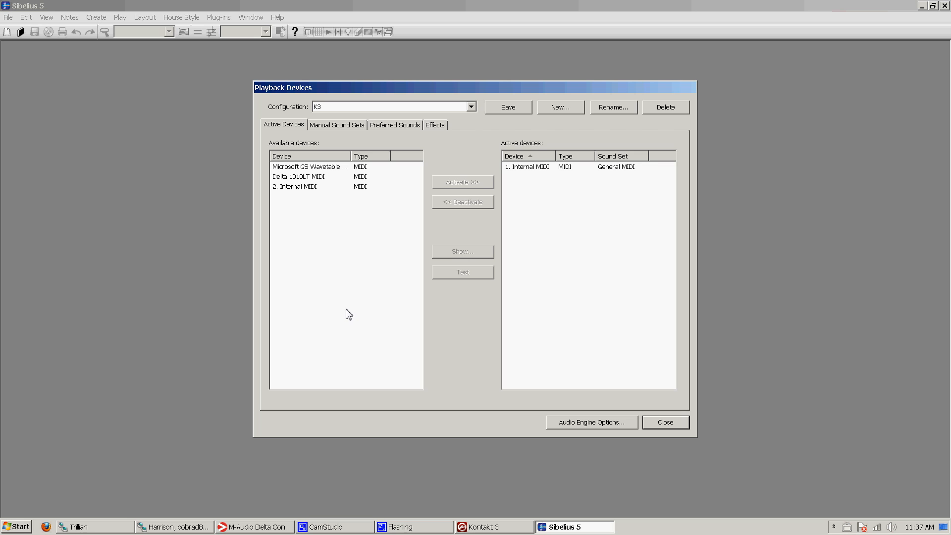
mouse_move(325, 244)
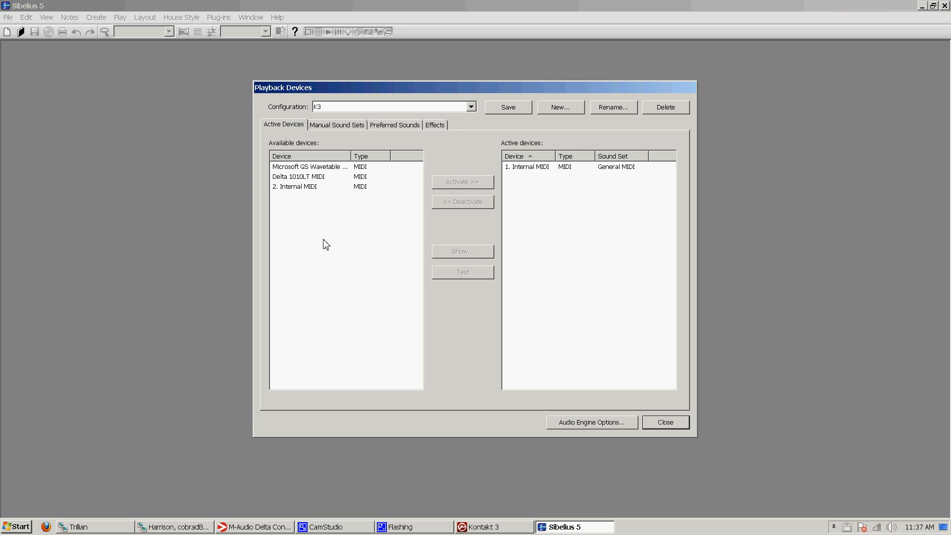
mouse_move(377, 224)
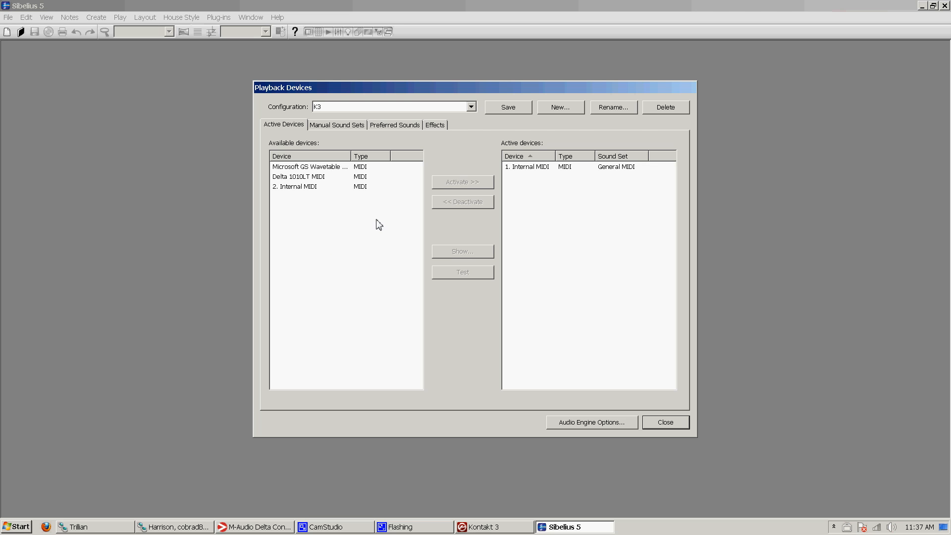
mouse_move(346, 243)
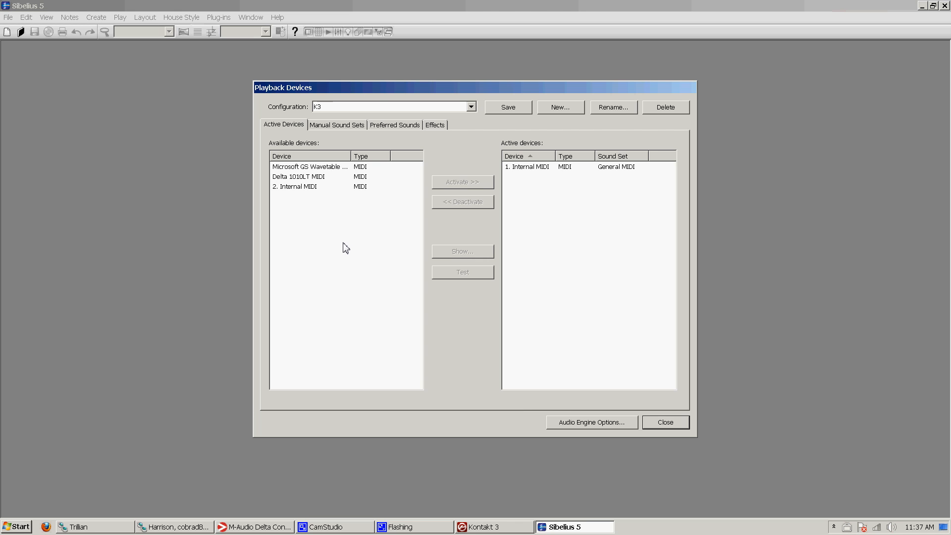
mouse_move(307, 228)
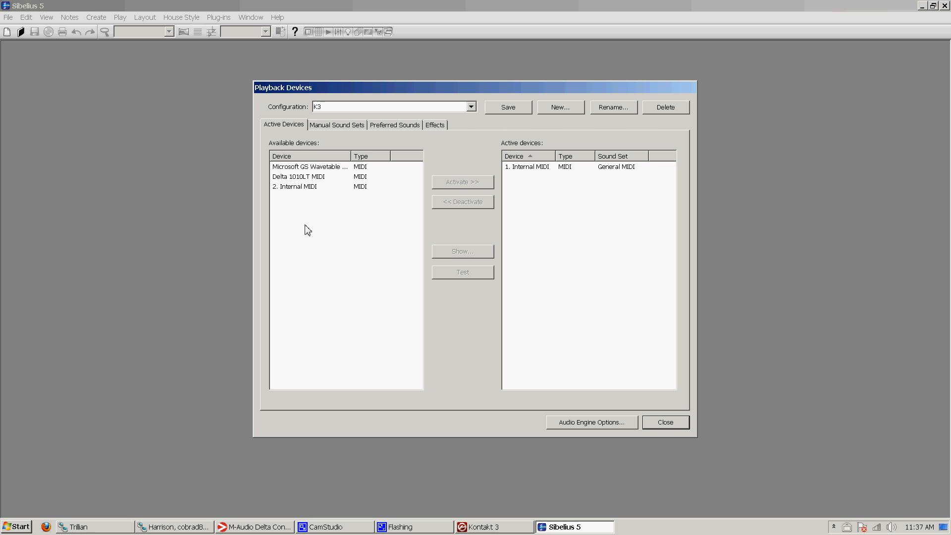
mouse_move(477, 232)
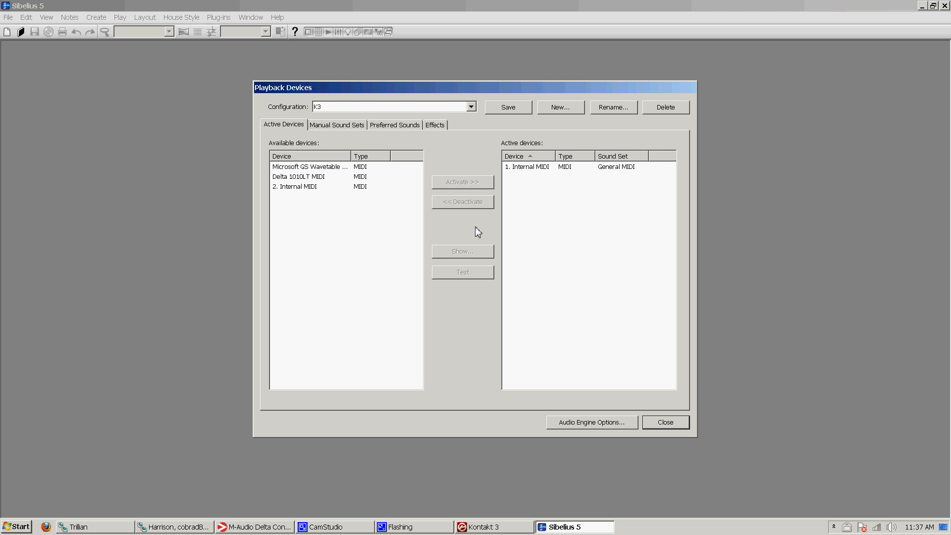
mouse_move(340, 225)
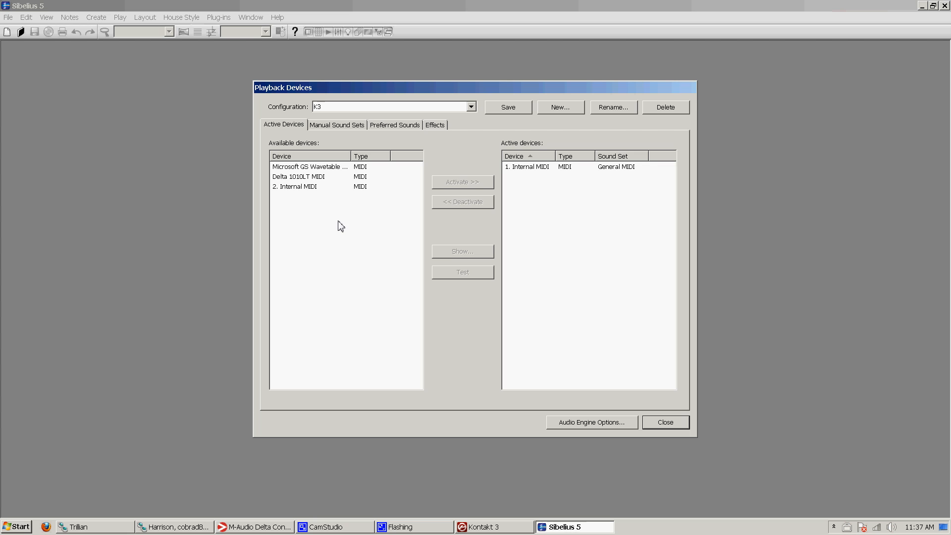
Bring the Kontakt 3 window with its three-violin bank to the front.
click(483, 526)
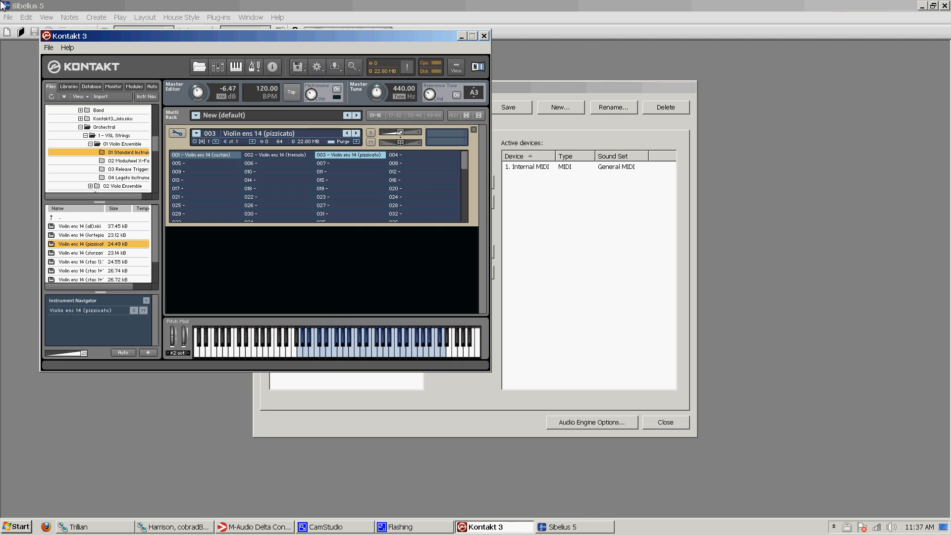
mouse_move(13, 72)
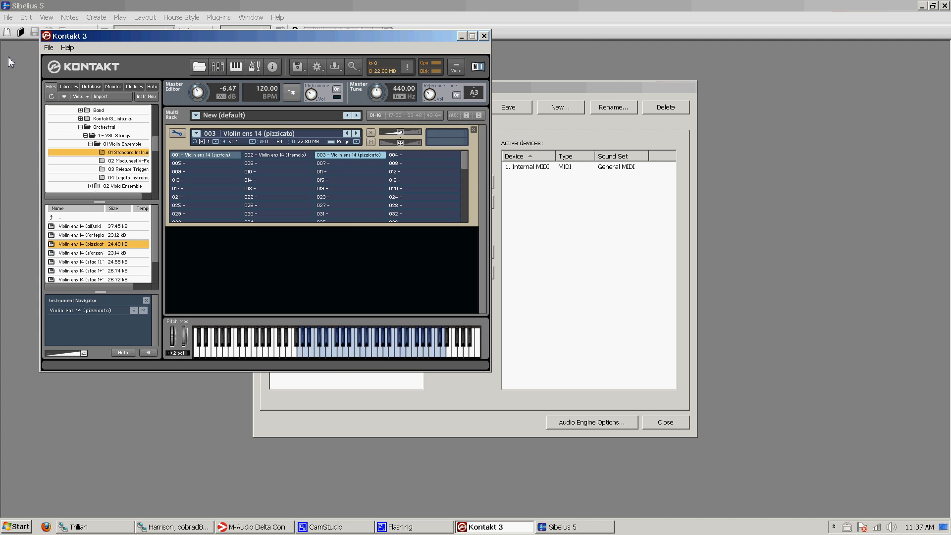
mouse_move(337, 401)
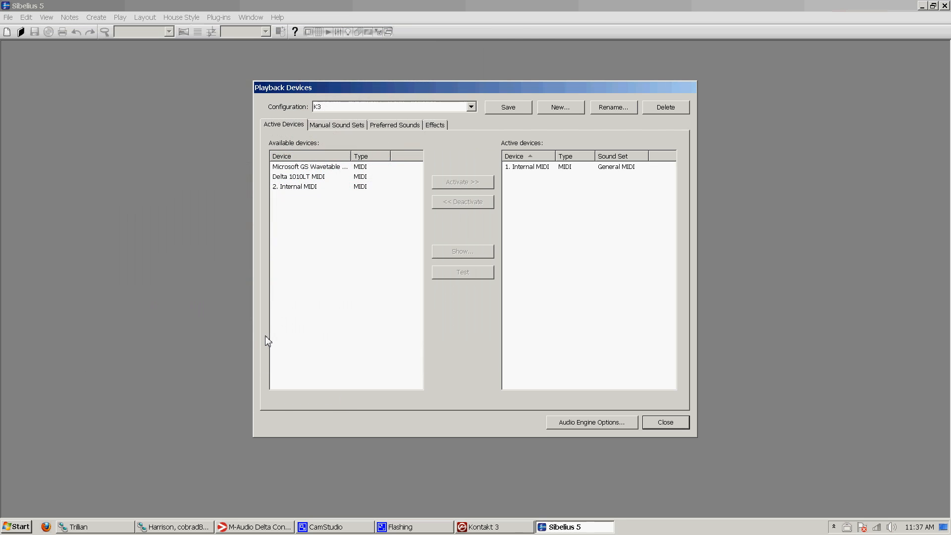
mouse_move(243, 317)
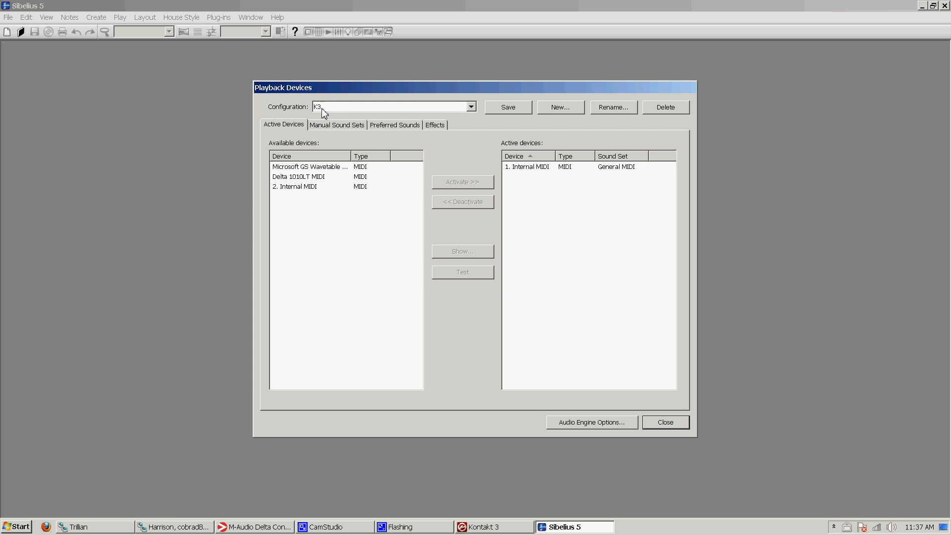
mouse_move(319, 138)
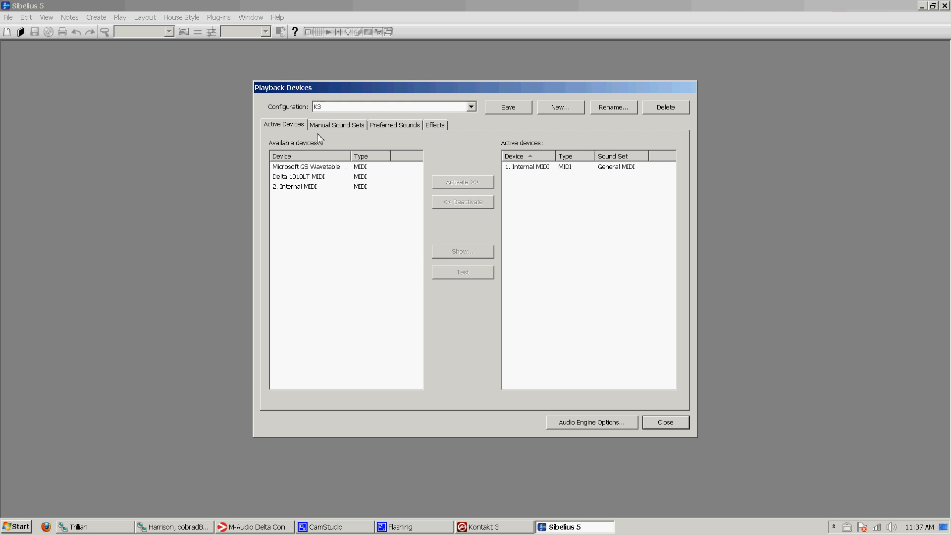
mouse_move(361, 197)
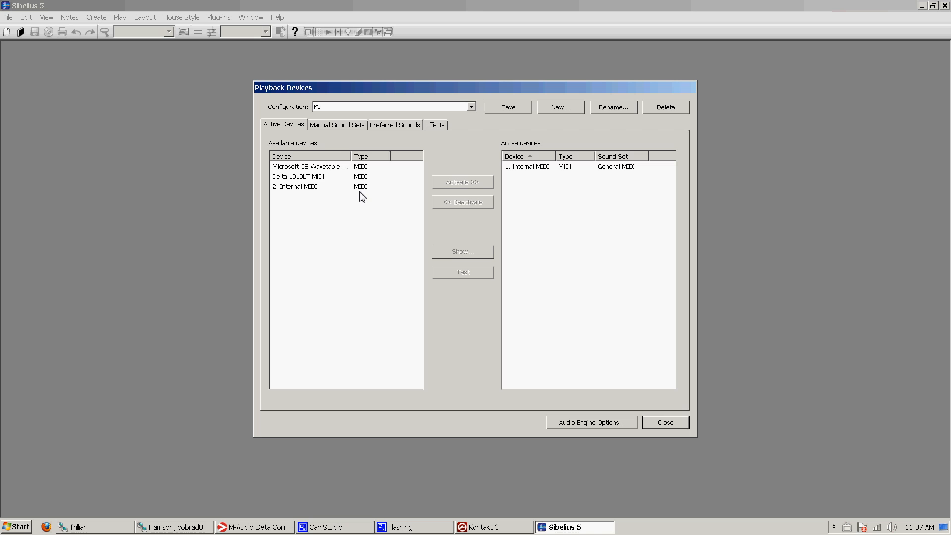
mouse_move(350, 149)
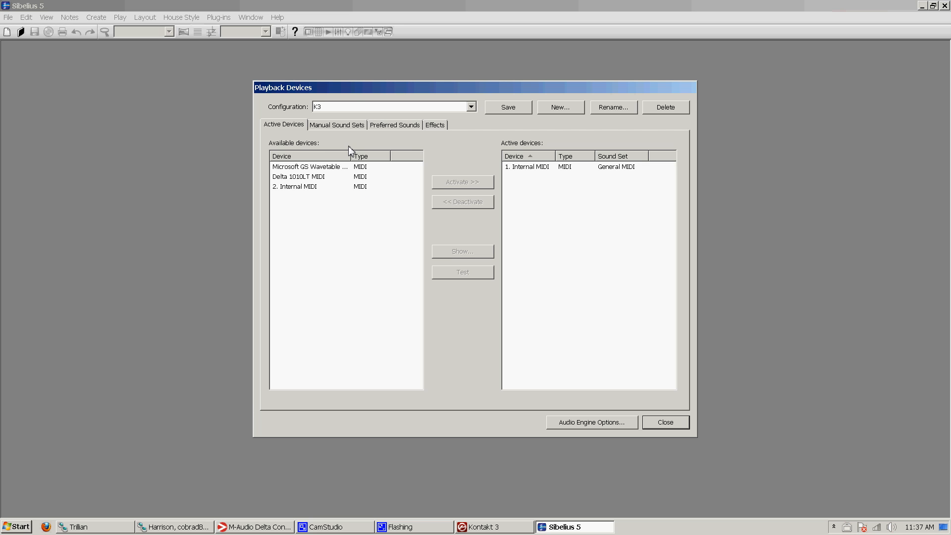
click(591, 422)
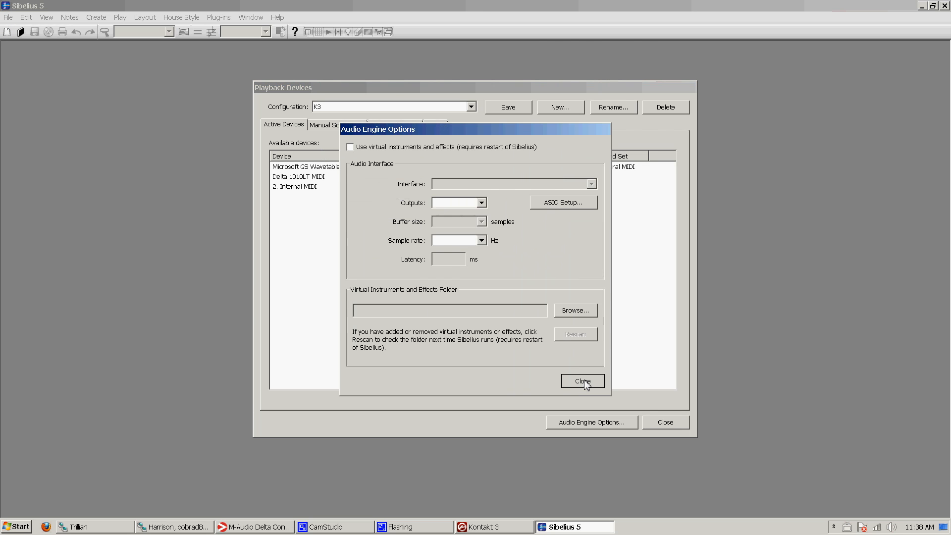
click(582, 381)
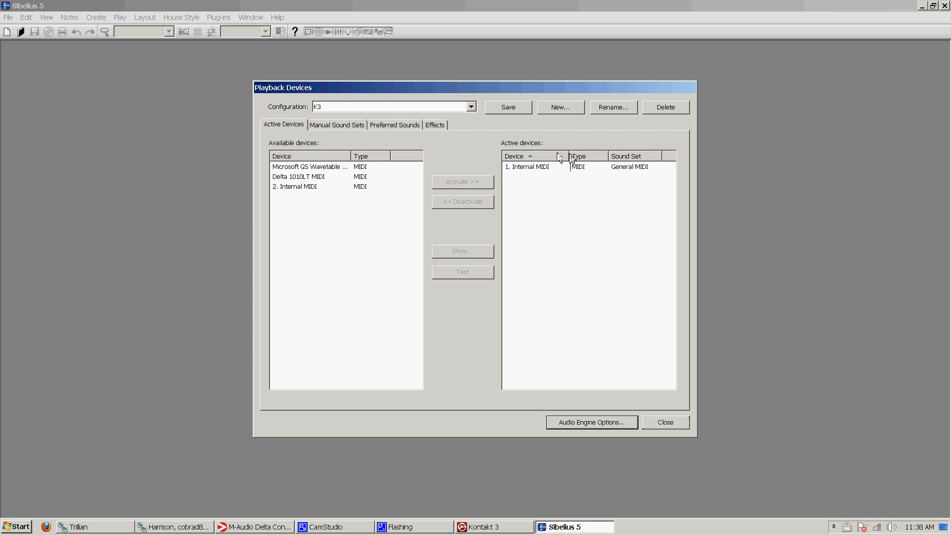
click(530, 166)
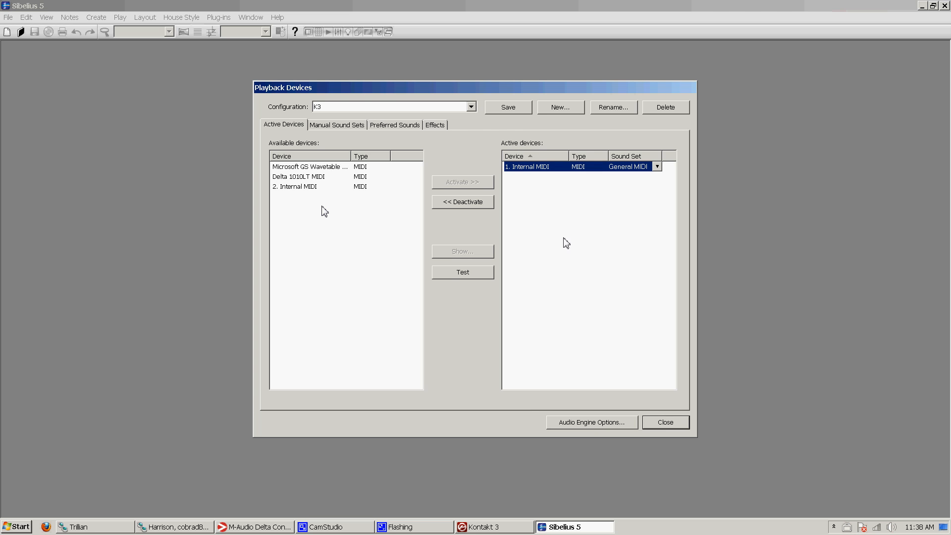
click(666, 422)
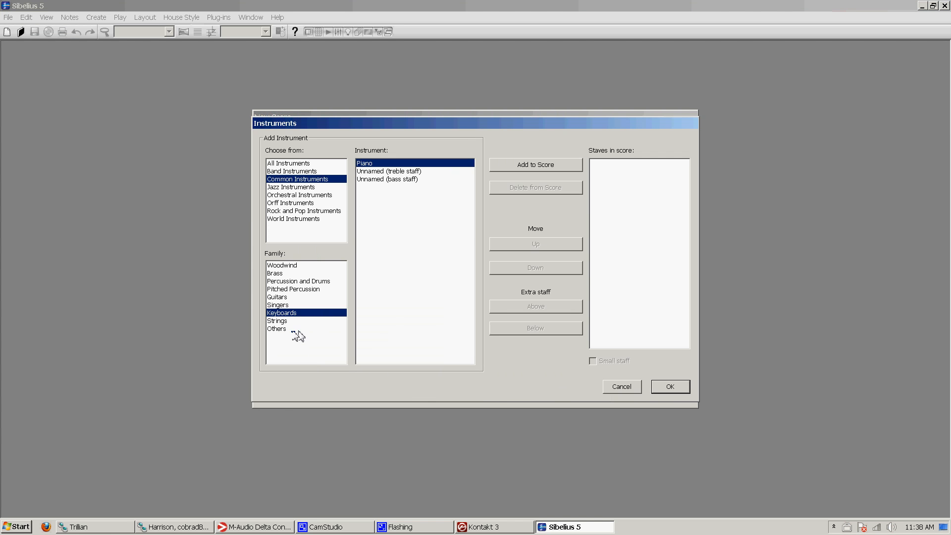
Pick Violin 1 from the Strings family as the score's only instrument.
click(277, 320)
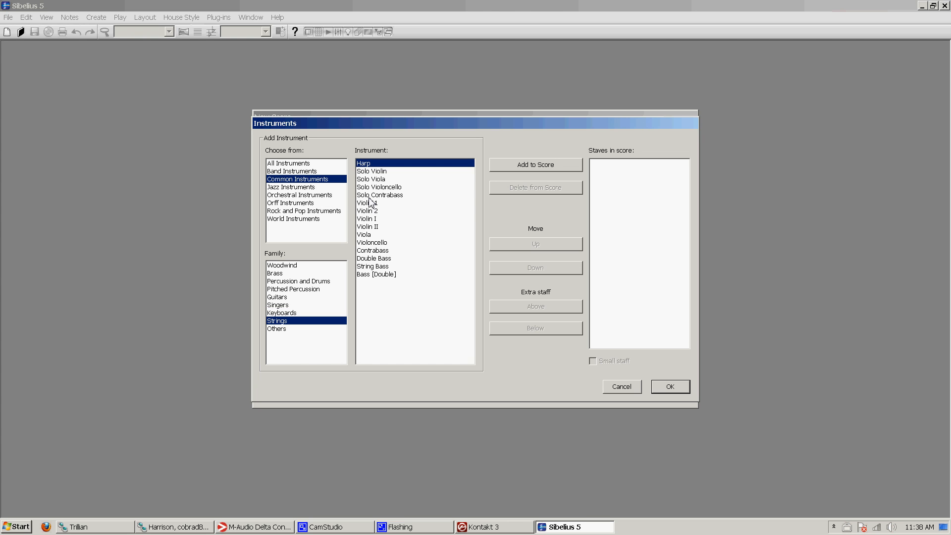
click(670, 387)
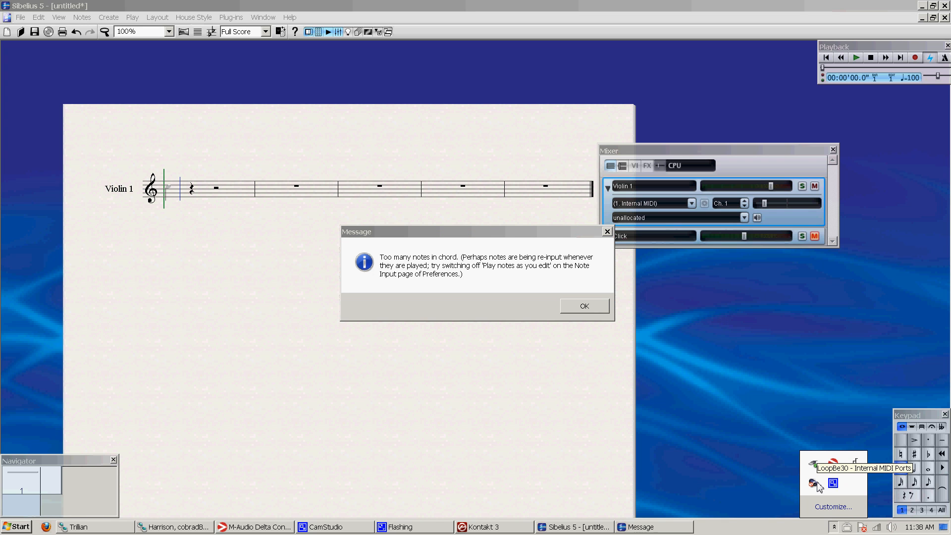
mouse_move(829, 491)
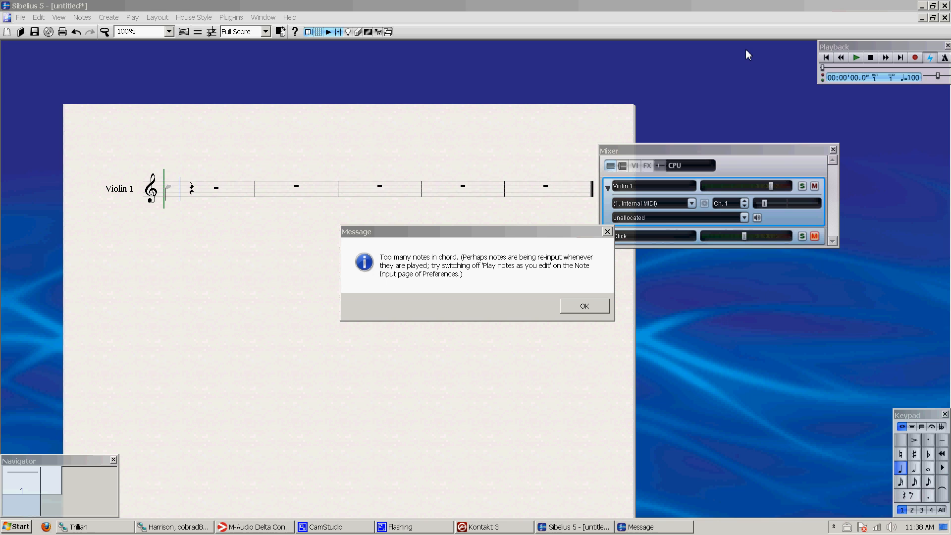
mouse_move(422, 234)
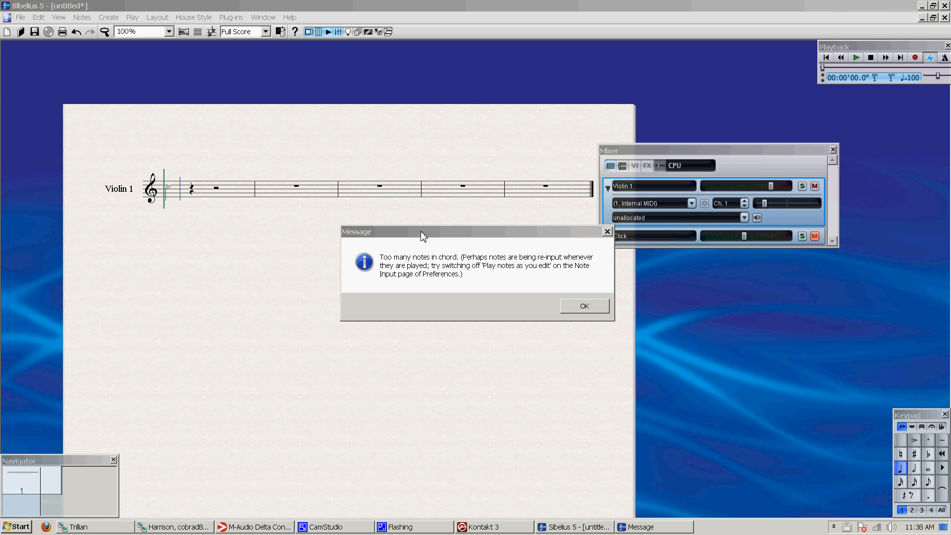
Drag the 'too many notes in chord' message left over the empty Violin 1 score.
drag(423, 232, 333, 217)
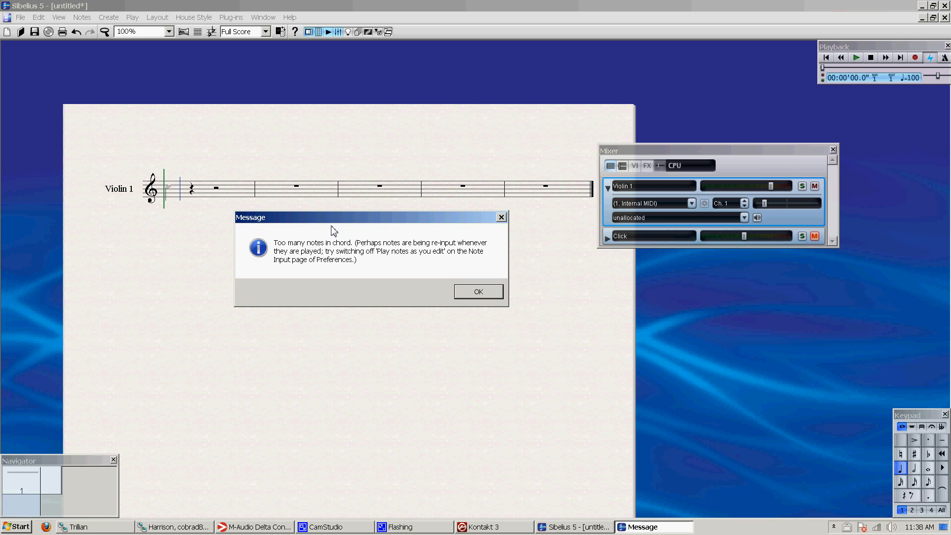
mouse_move(515, 296)
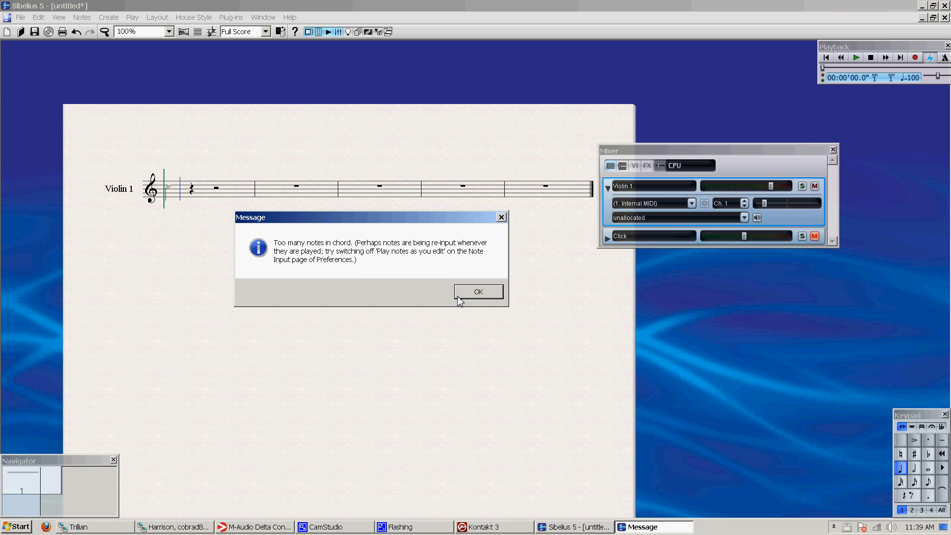
mouse_move(477, 294)
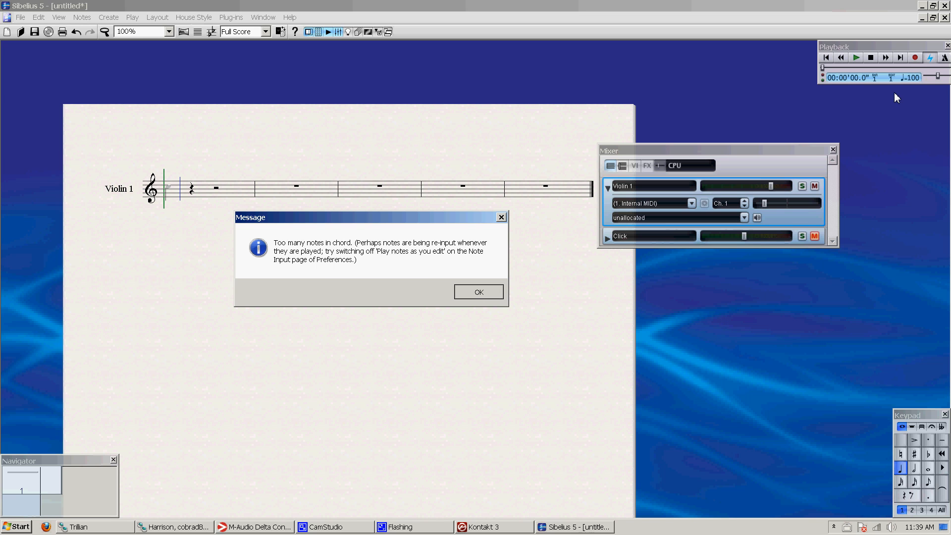
mouse_move(805, 144)
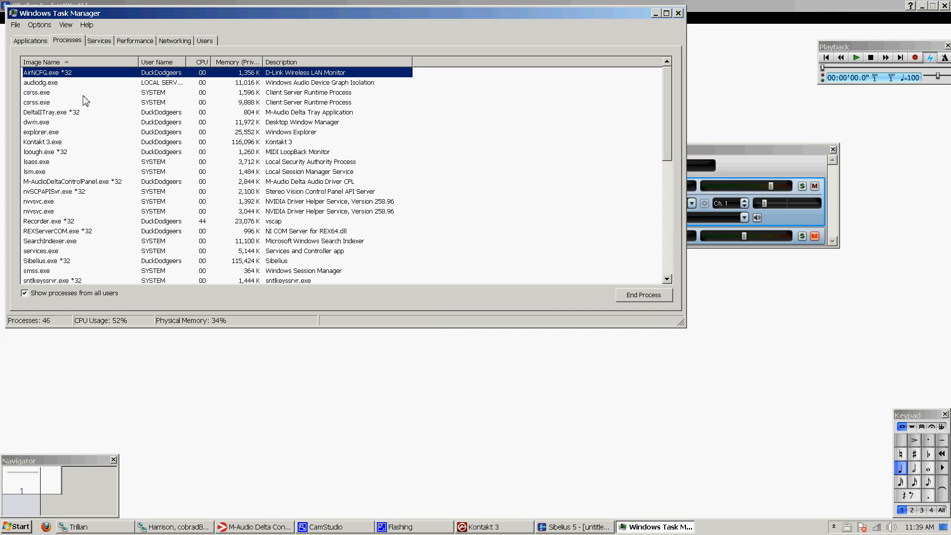
Show all users' processes in Task Manager and highlight Sibelius.exe.
click(50, 241)
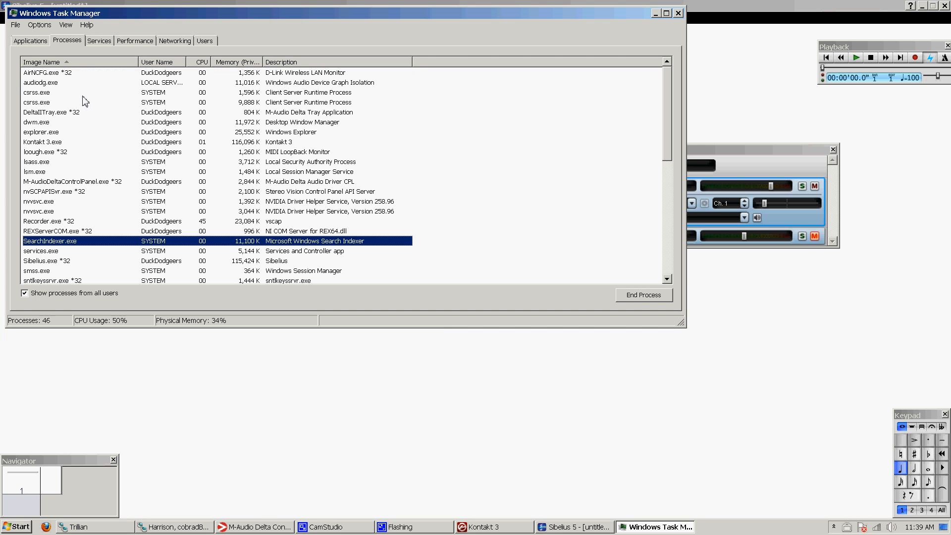
click(40, 260)
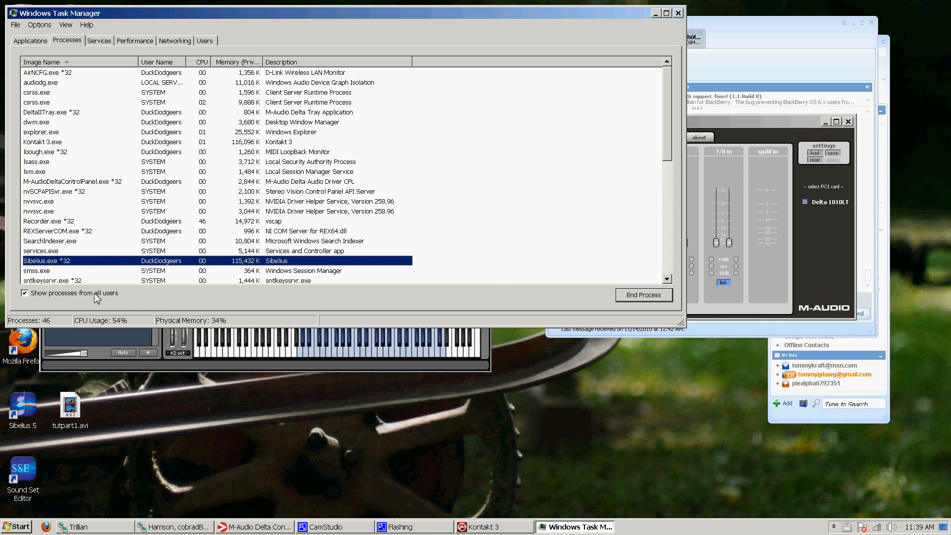
click(45, 220)
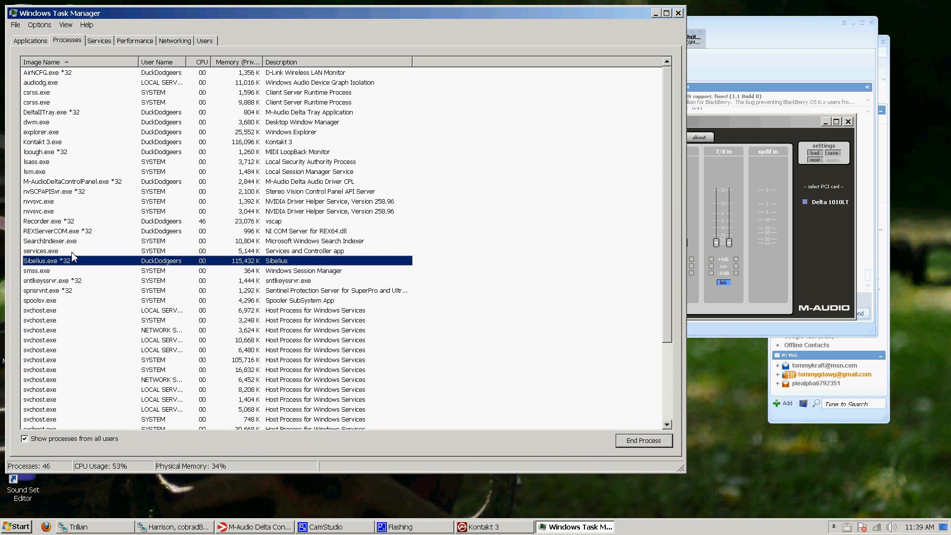
click(644, 440)
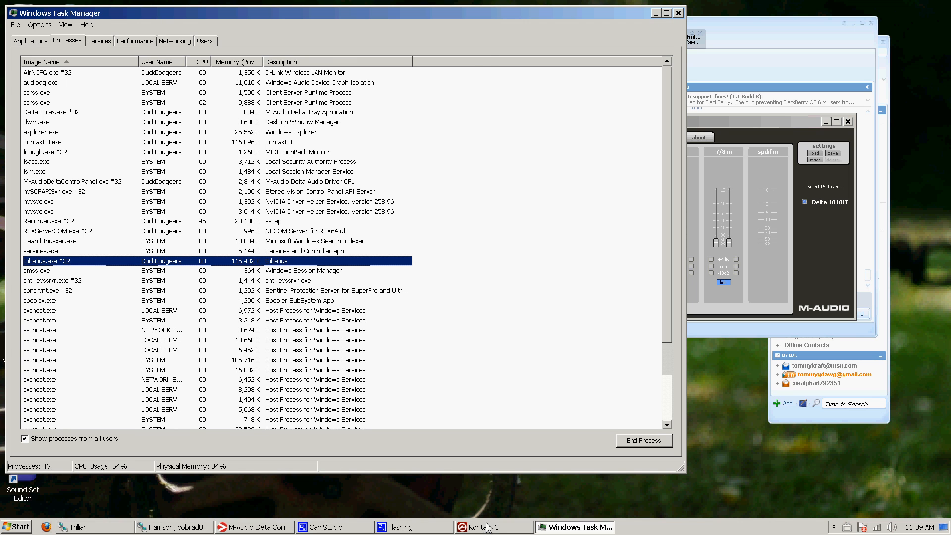
Bring Kontakt 3 forward and show its Outputs panel with st.1 and aux channels.
click(485, 527)
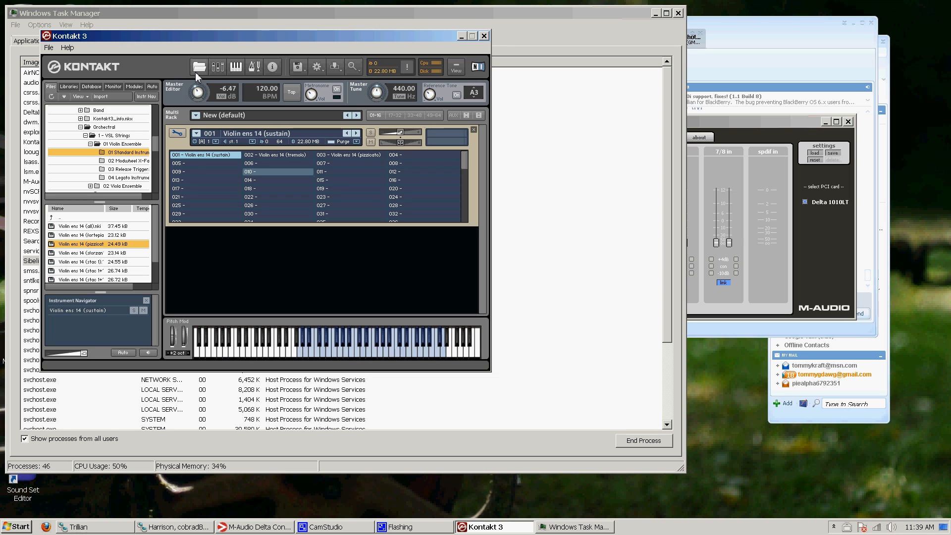
mouse_move(214, 46)
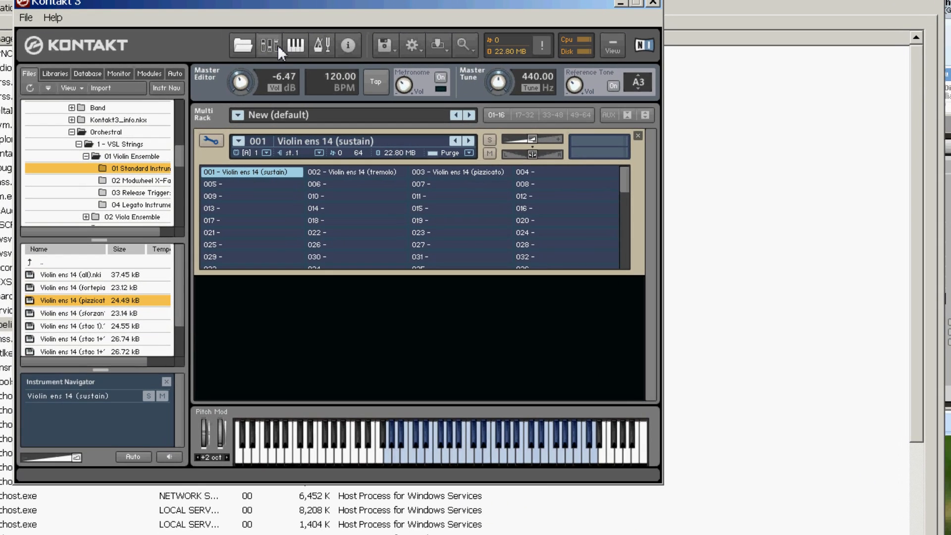
click(264, 45)
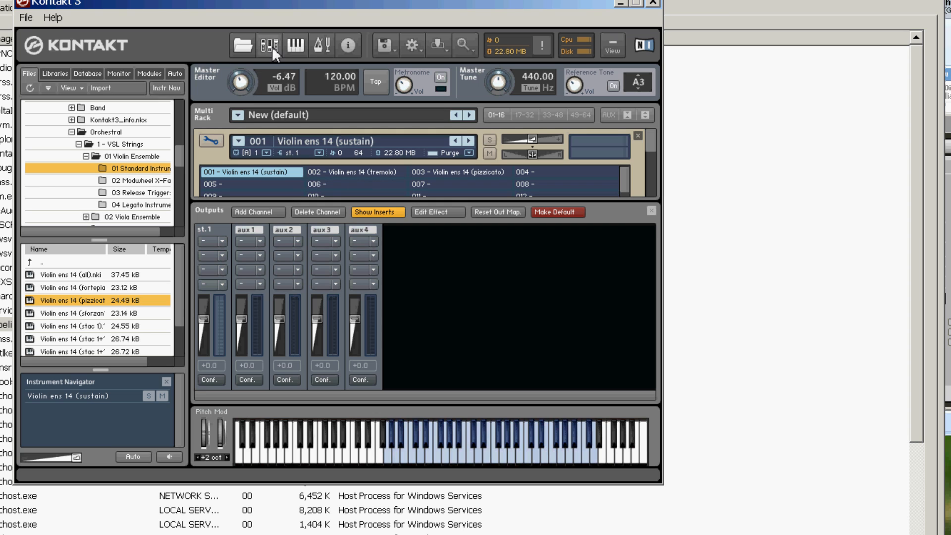
mouse_move(272, 44)
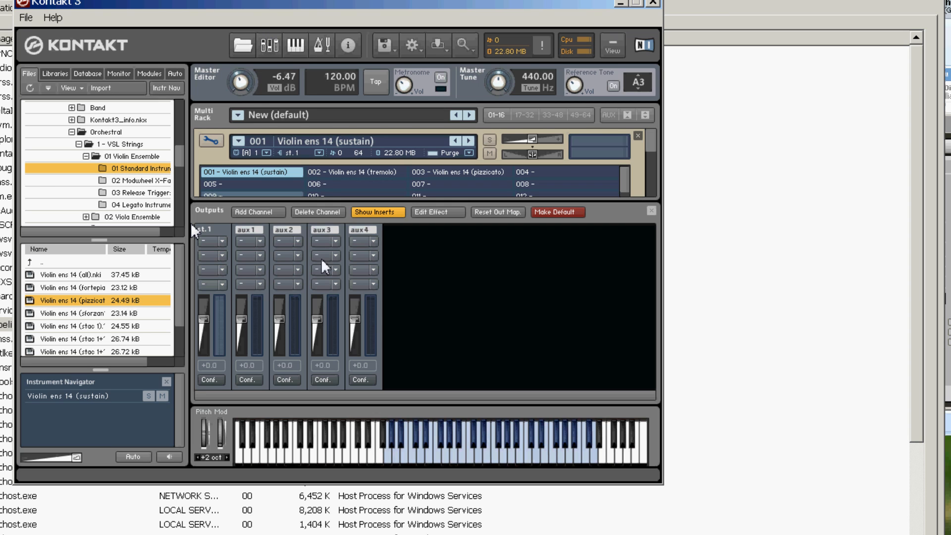
mouse_move(214, 392)
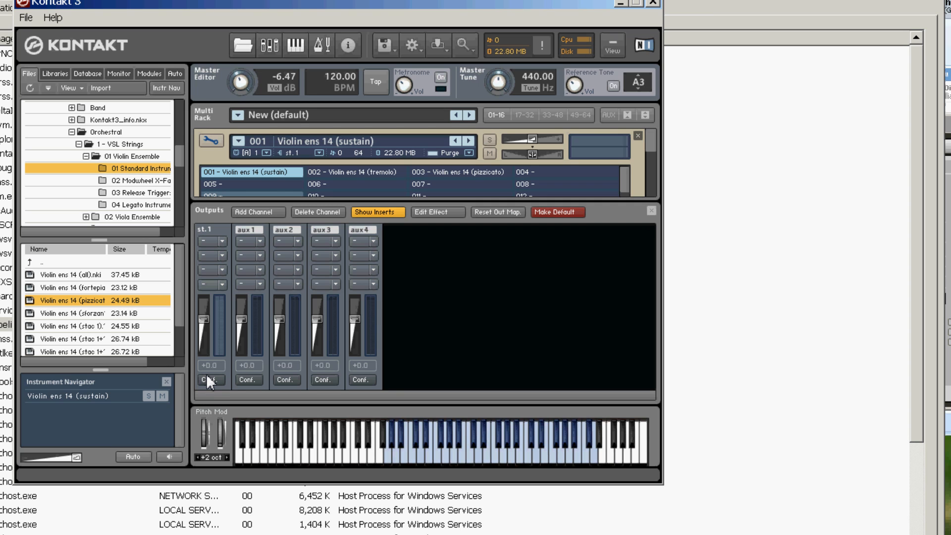
Open the st. 1 output configuration listing the Delta-1010LT physical outputs.
click(211, 379)
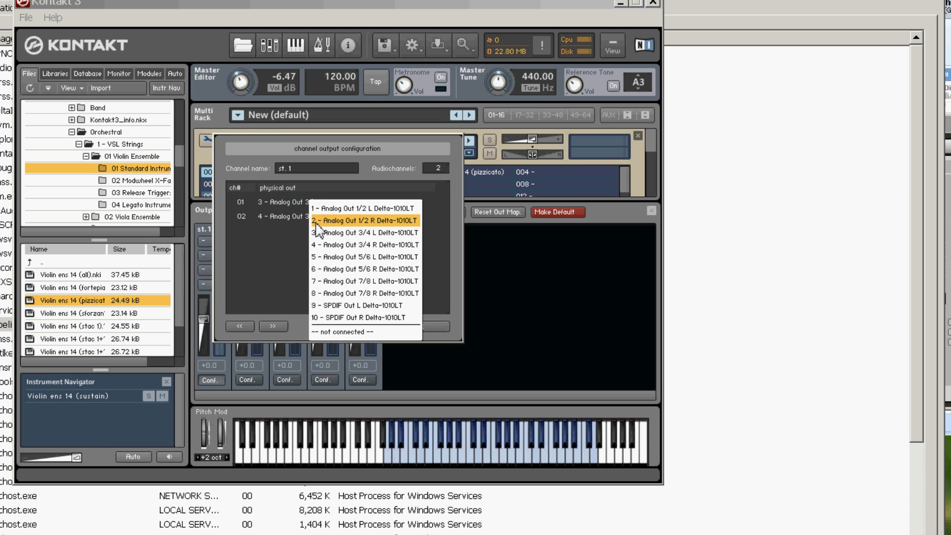